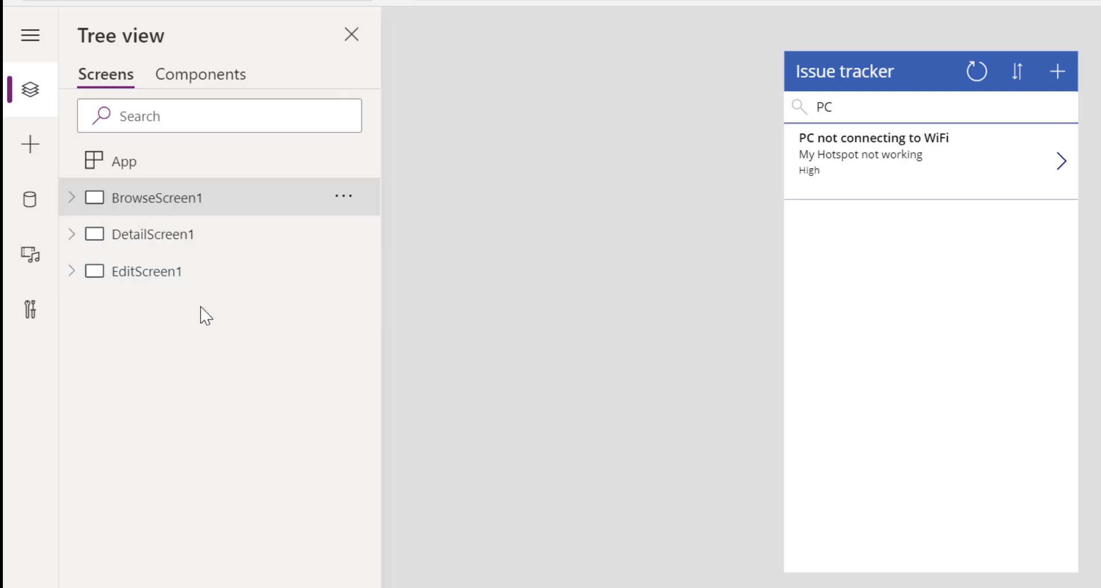
{"action": "mouse_move", "coordinate": [222, 334]}
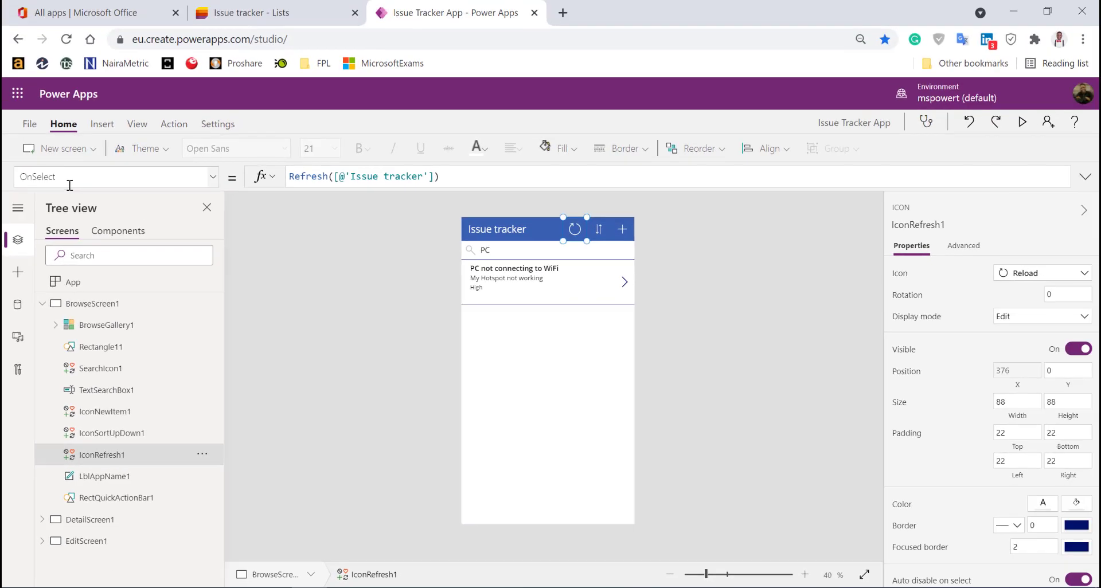
{"action": "mouse_move", "coordinate": [599, 230]}
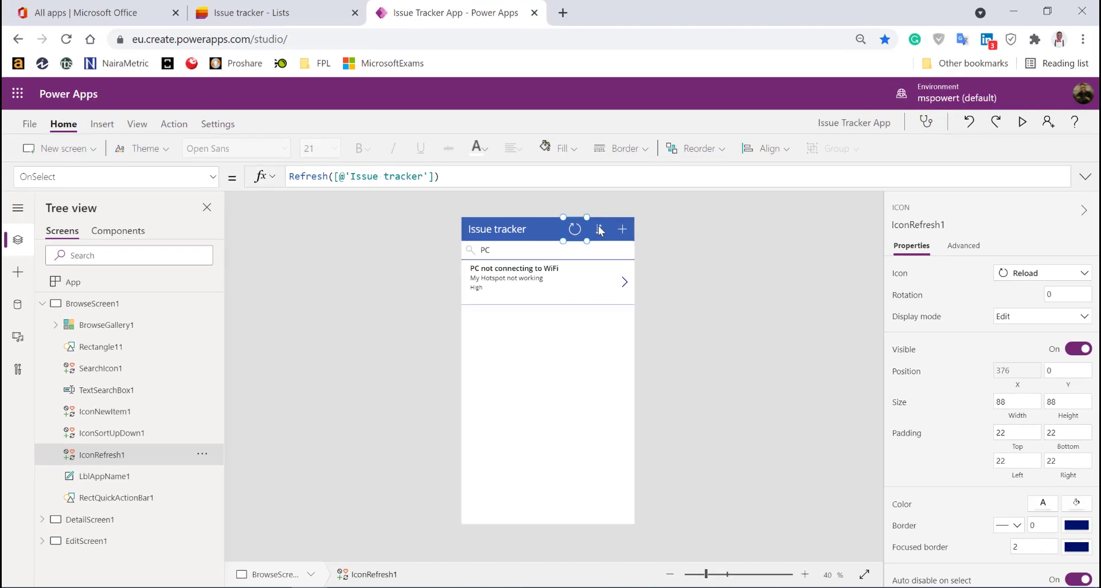
- Inspect IconNewItem1's NewForm/Navigate OnSelect formula, then display EditScreen1
{"action": "left_click", "coordinate": [621, 229]}
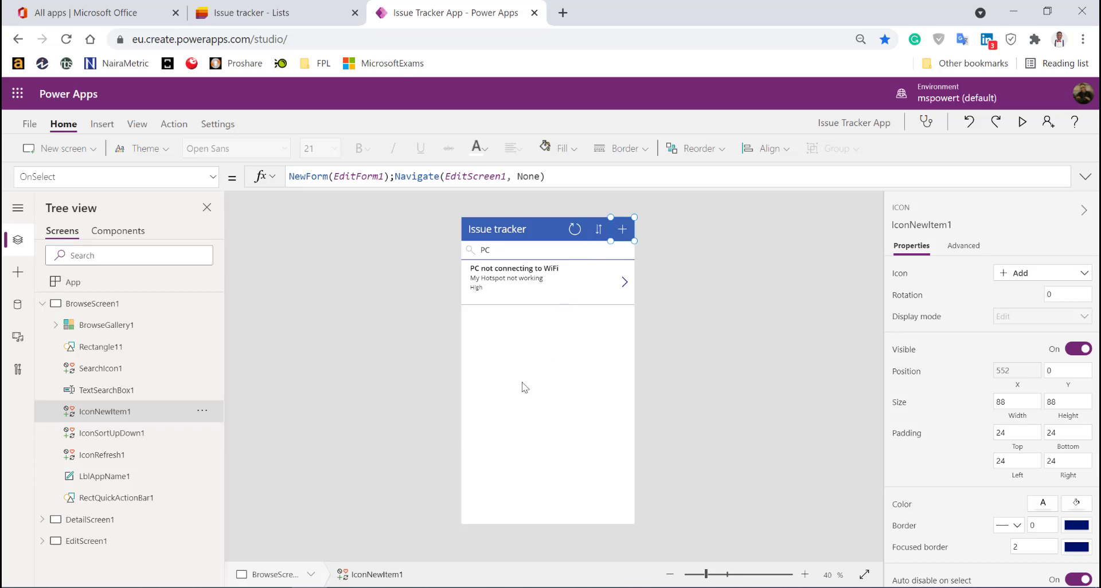
{"action": "mouse_move", "coordinate": [613, 234]}
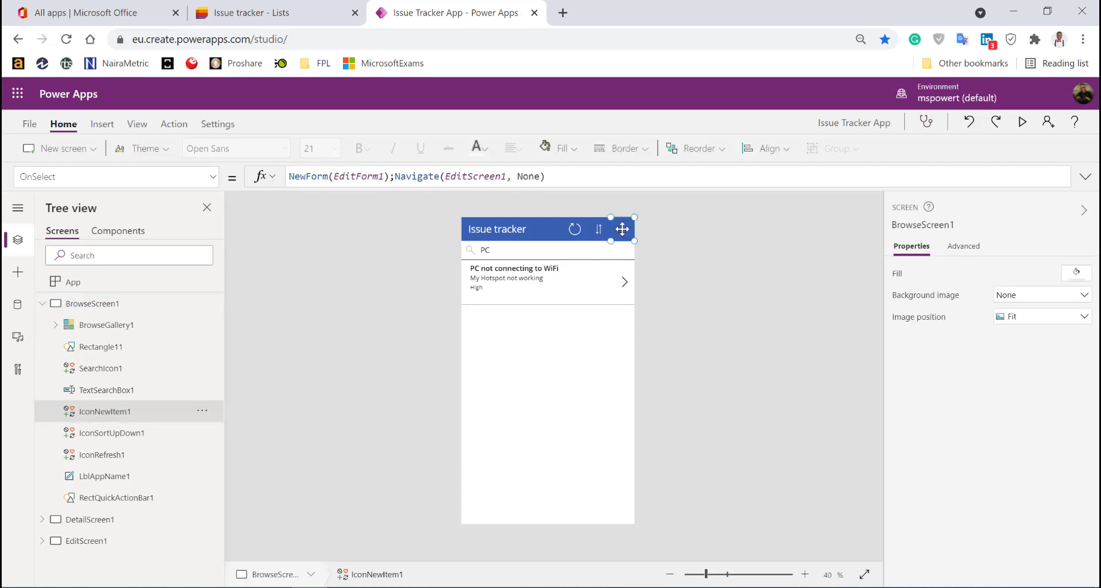
{"action": "left_click", "coordinate": [621, 228]}
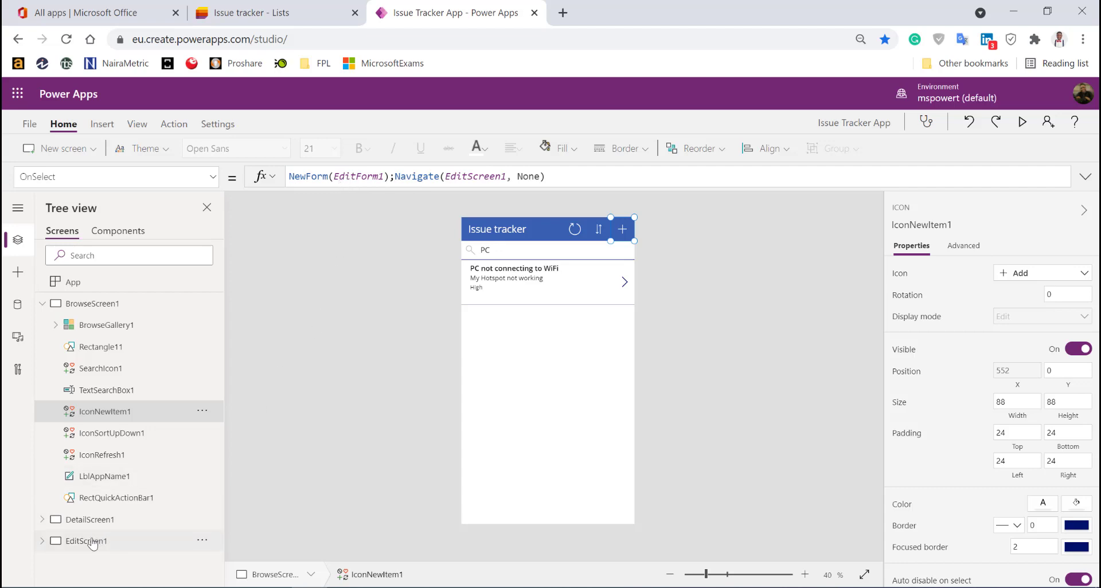
{"action": "left_click", "coordinate": [87, 541]}
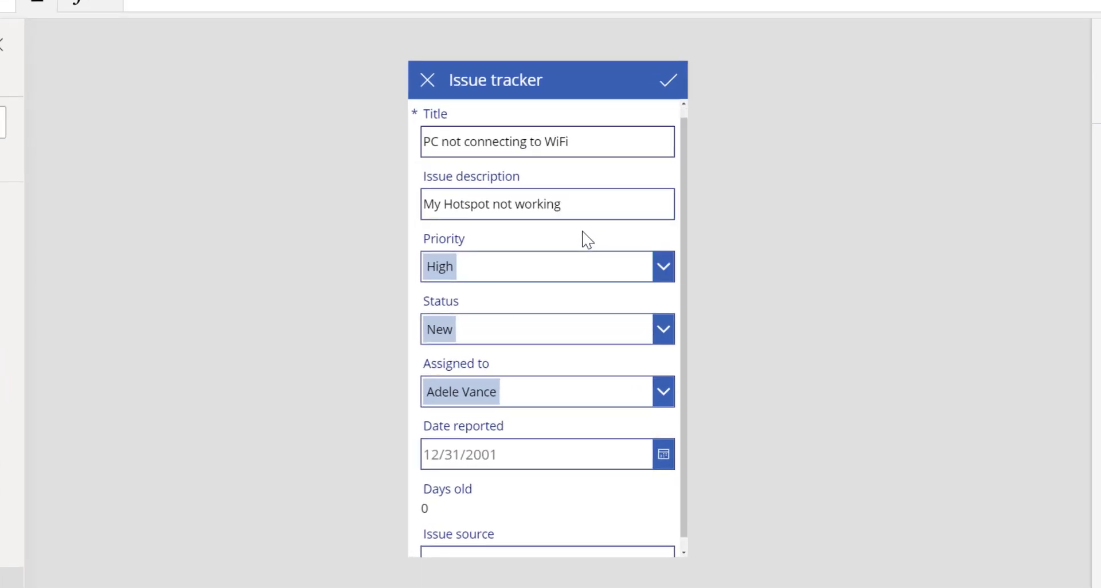
- Scroll through EditForm1's fields, then display DetailScreen1
{"action": "scroll", "scroll_direction": "down", "scroll_amount": 3}
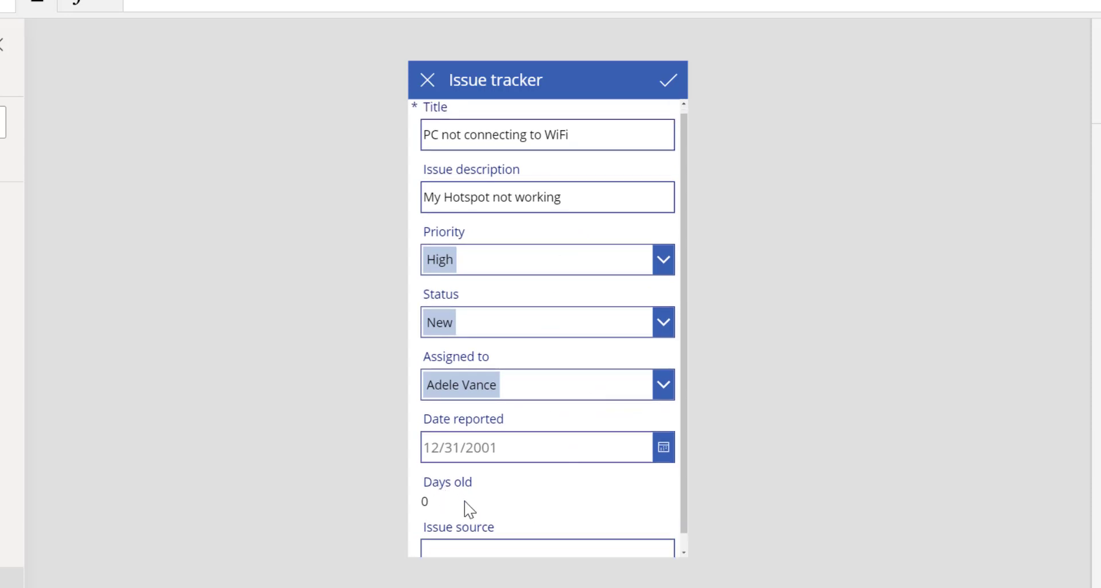
{"action": "left_click", "coordinate": [456, 489]}
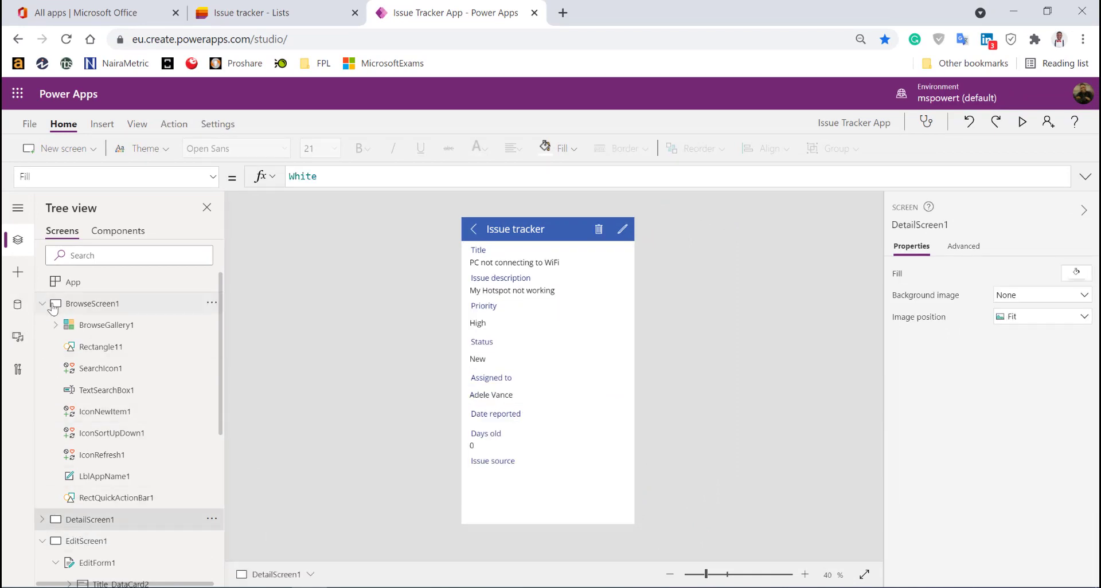
- Select BrowseScreen1 and run the app in preview
{"action": "left_click", "coordinate": [91, 304]}
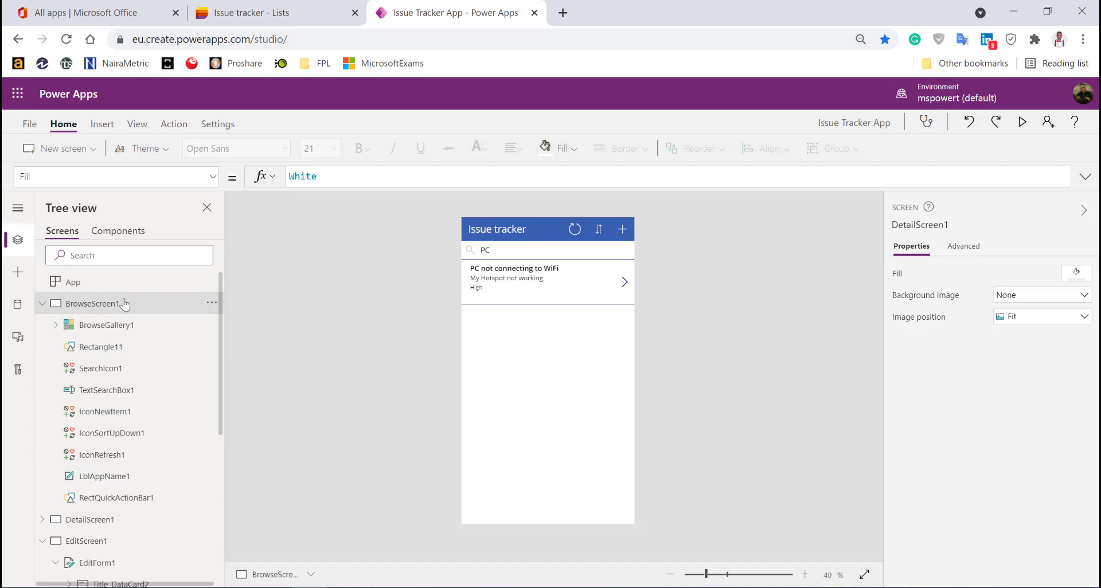
{"action": "left_click", "coordinate": [92, 303]}
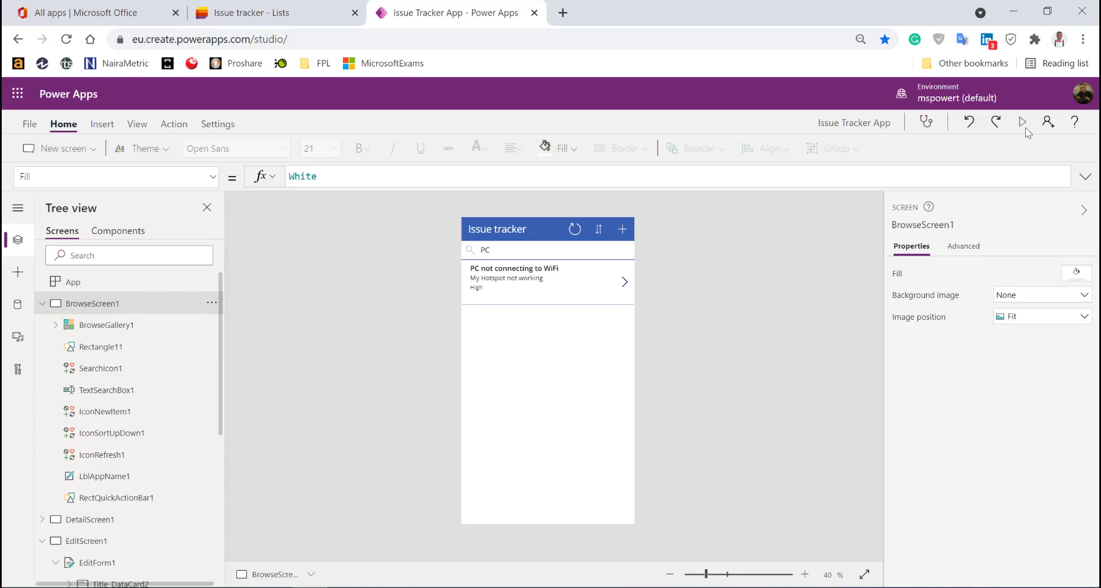
{"action": "left_click", "coordinate": [1022, 121]}
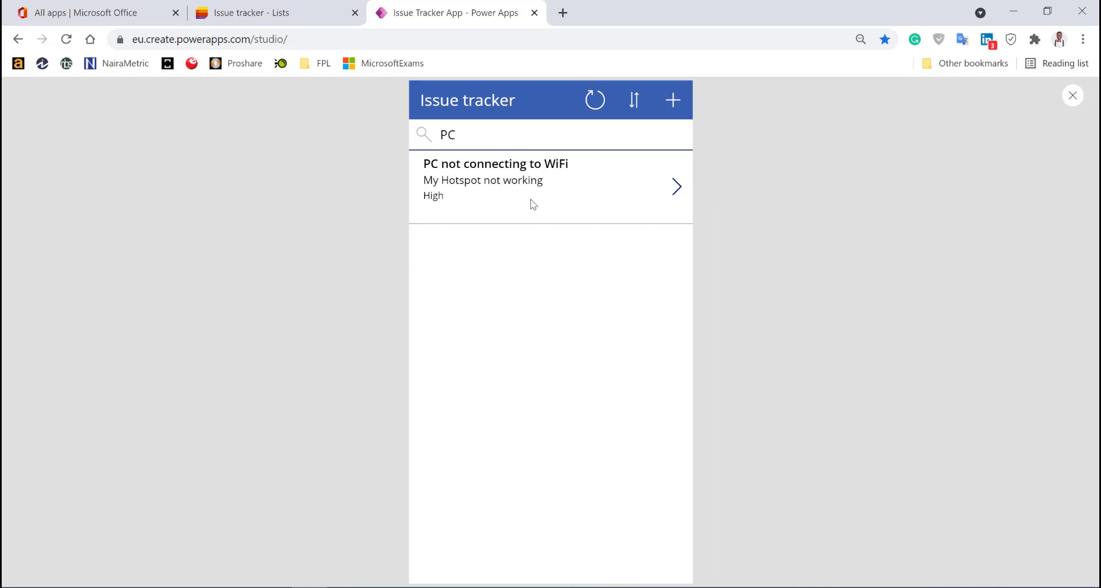
{"action": "mouse_move", "coordinate": [597, 194]}
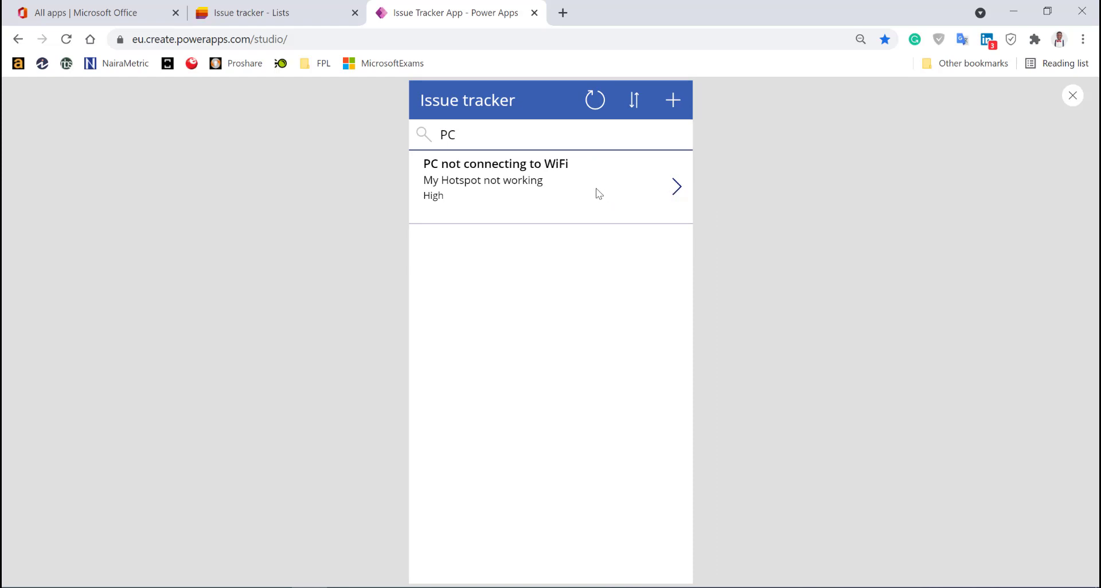
- Open the PC not connecting to WiFi issue and start editing it
{"action": "left_click", "coordinate": [550, 179]}
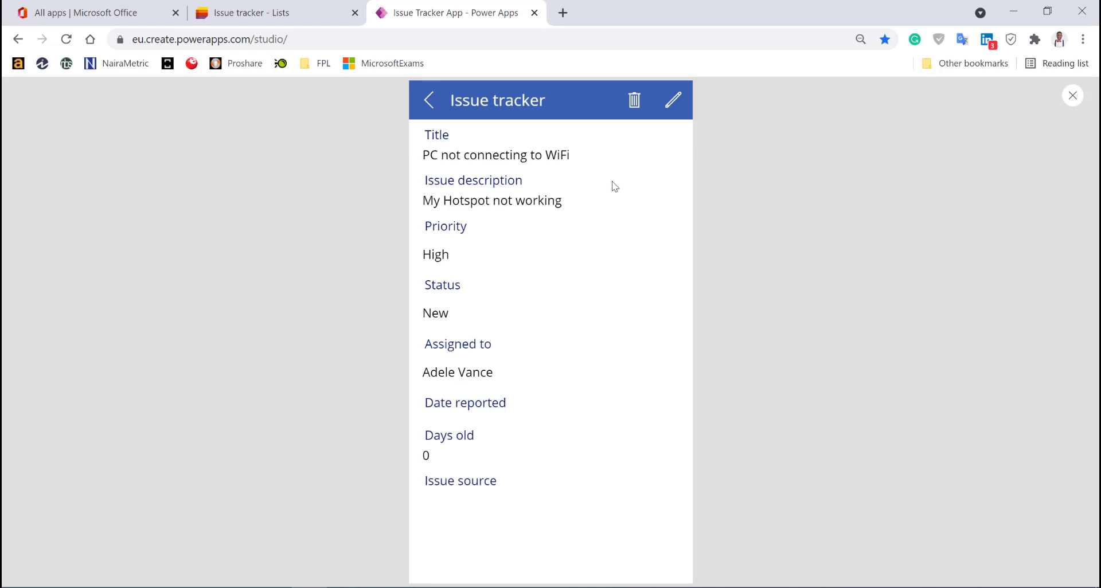
{"action": "left_click", "coordinate": [429, 100]}
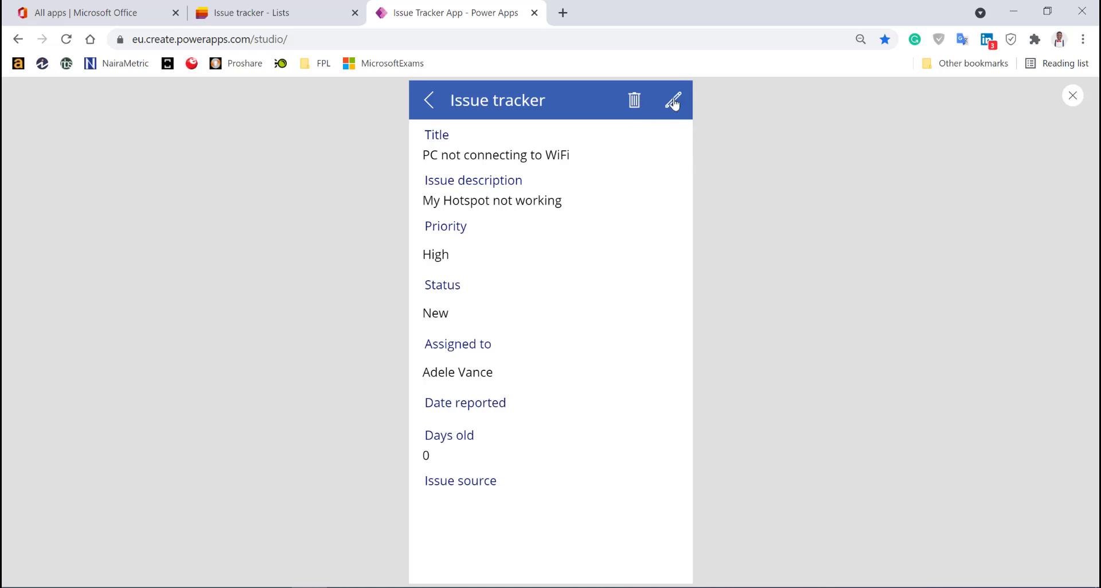
{"action": "left_click", "coordinate": [672, 100]}
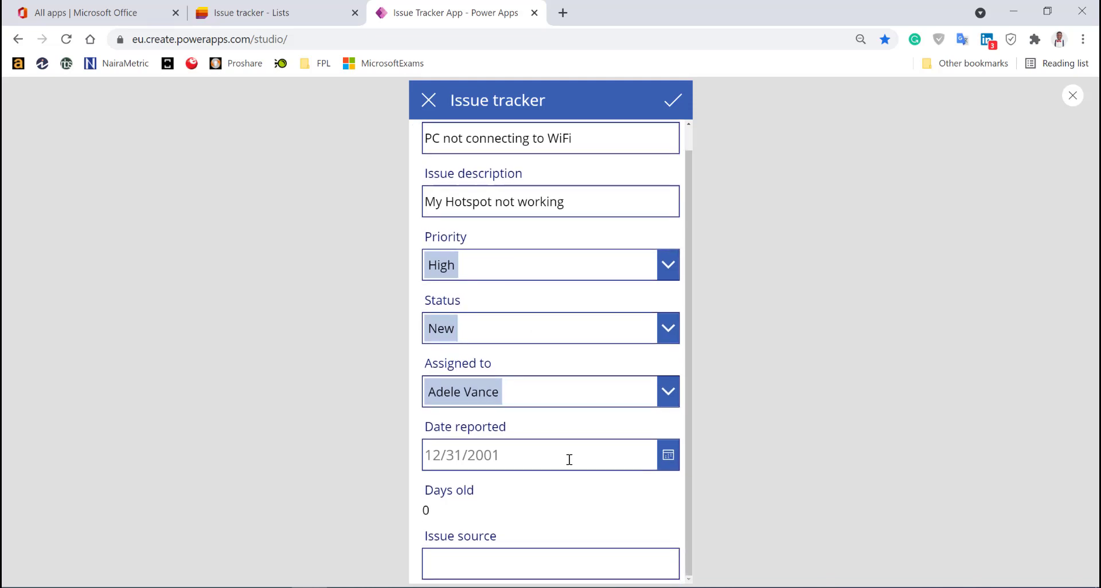
{"action": "left_click", "coordinate": [550, 563]}
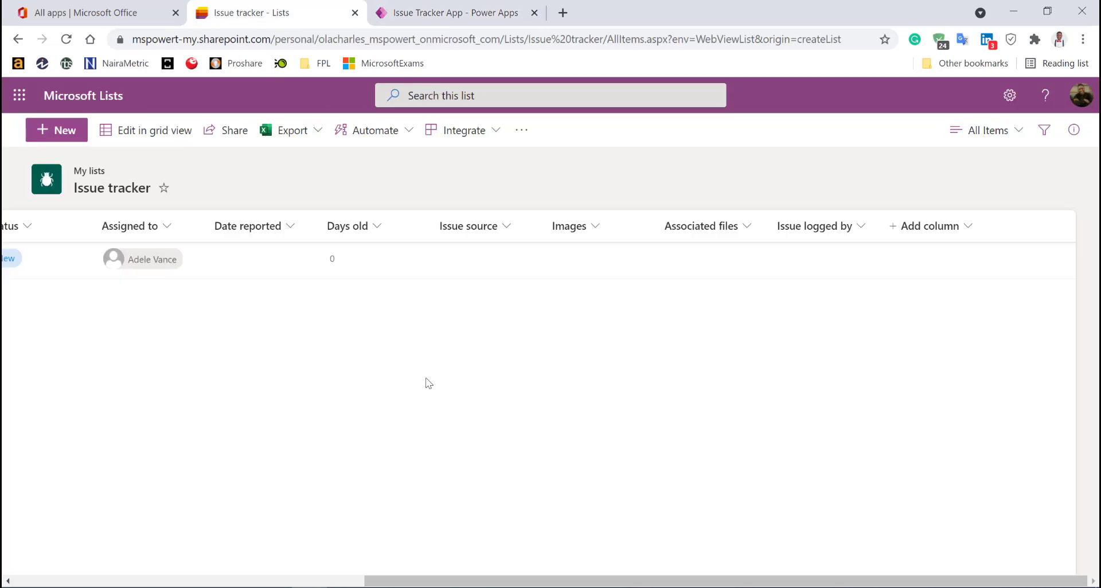
{"action": "mouse_move", "coordinate": [522, 365]}
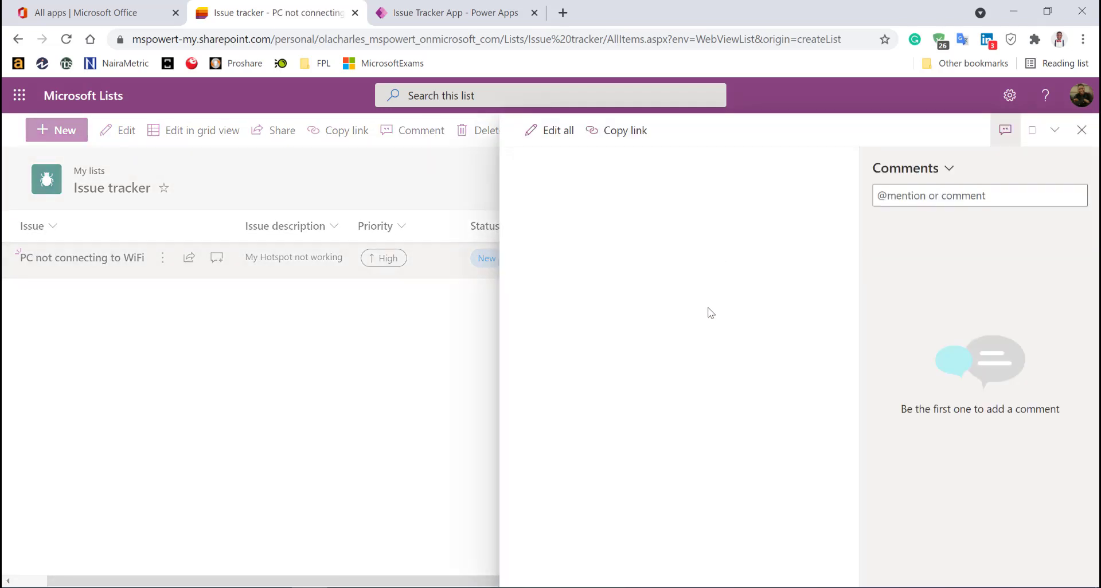
- Scroll the Issue tracker list to check the WiFi entry's empty Issue source
{"action": "scroll", "scroll_direction": "down", "scroll_amount": 3}
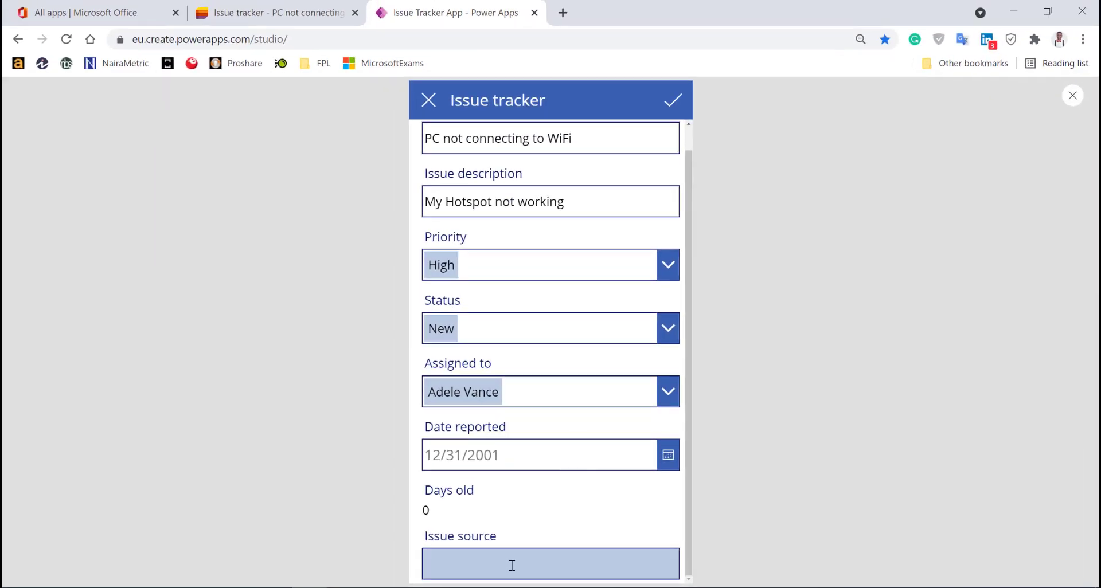
{"action": "type", "text": "https://youtube.com/c"}
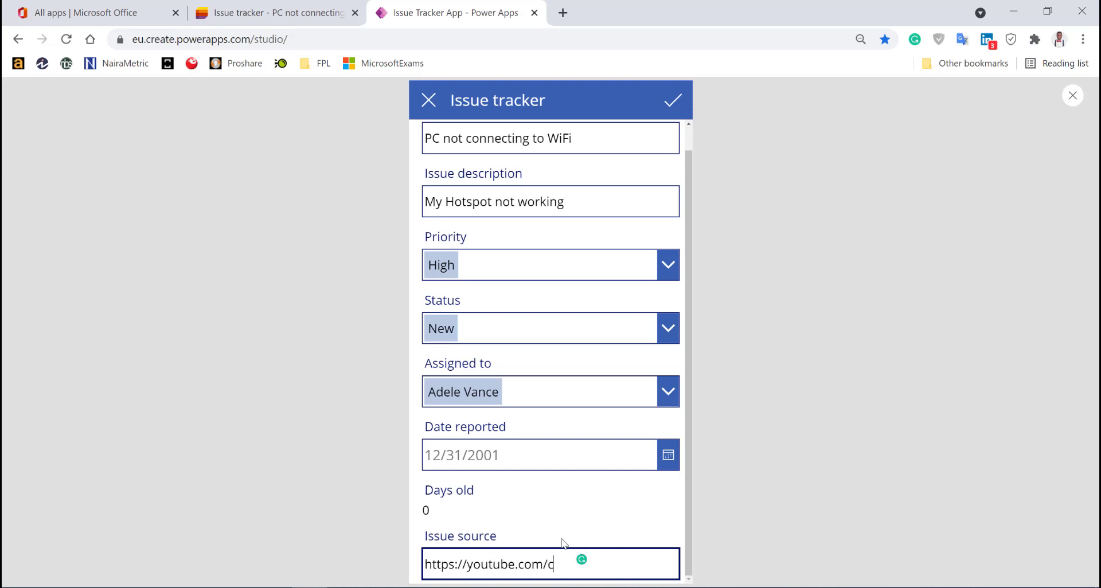
{"action": "type", "text": "theuyin"}
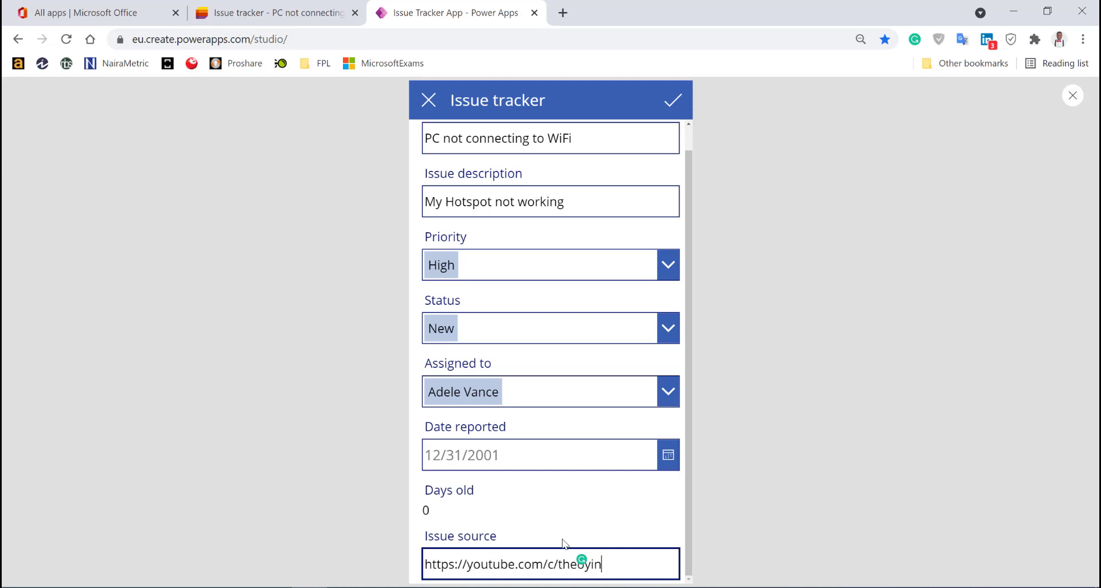
{"action": "type", "text": "booke"}
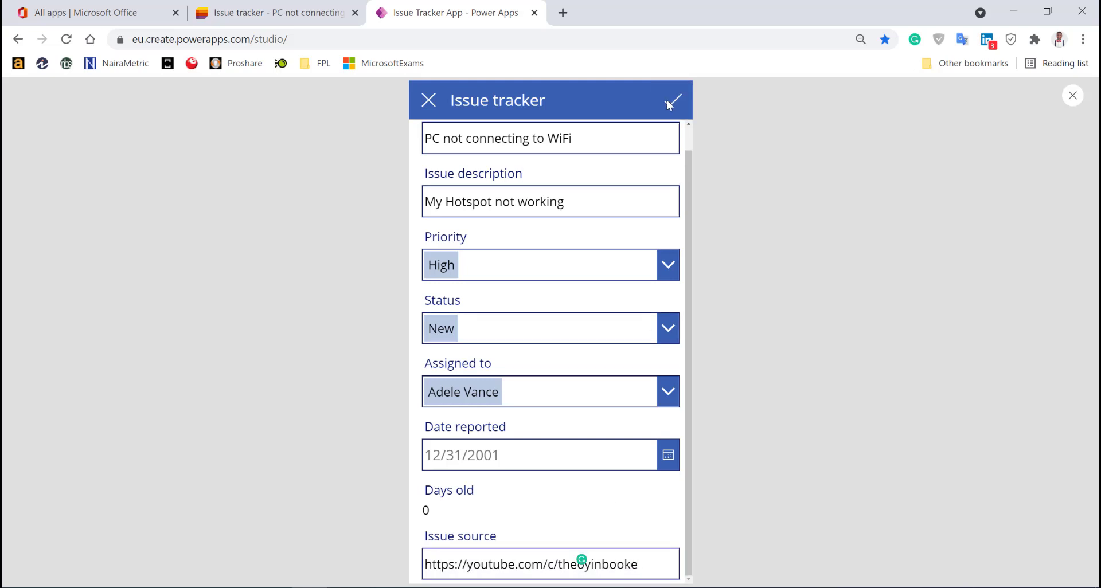
{"action": "left_click", "coordinate": [672, 100]}
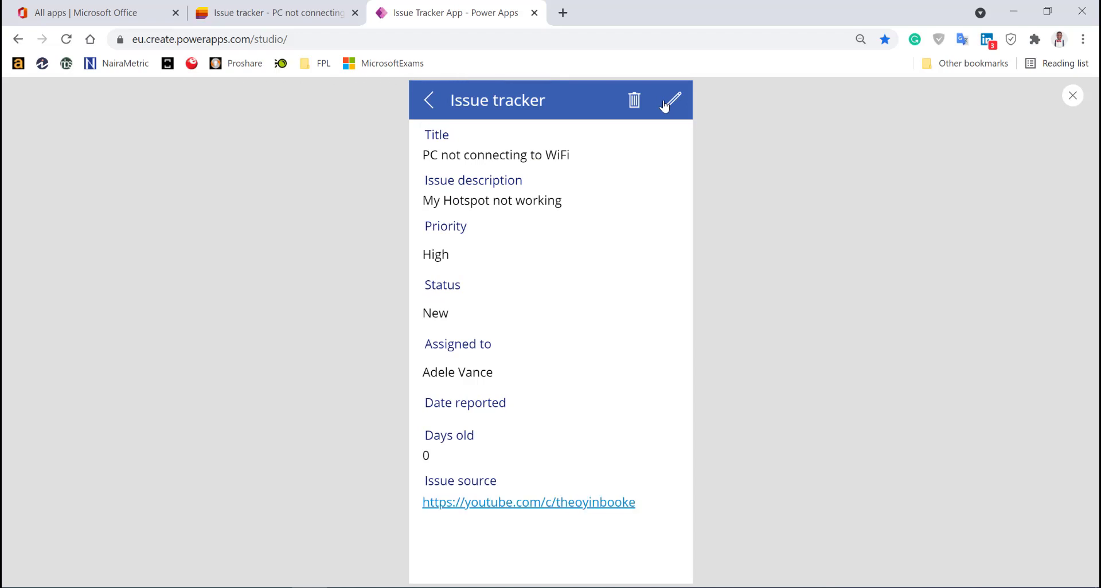
{"action": "mouse_move", "coordinate": [558, 510]}
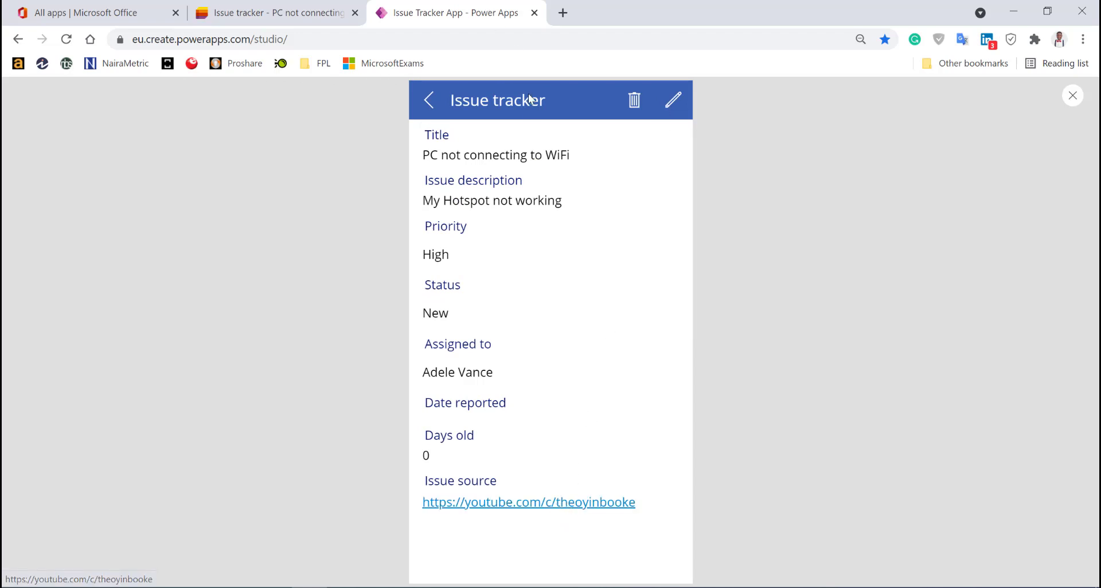
{"action": "left_click", "coordinate": [428, 99]}
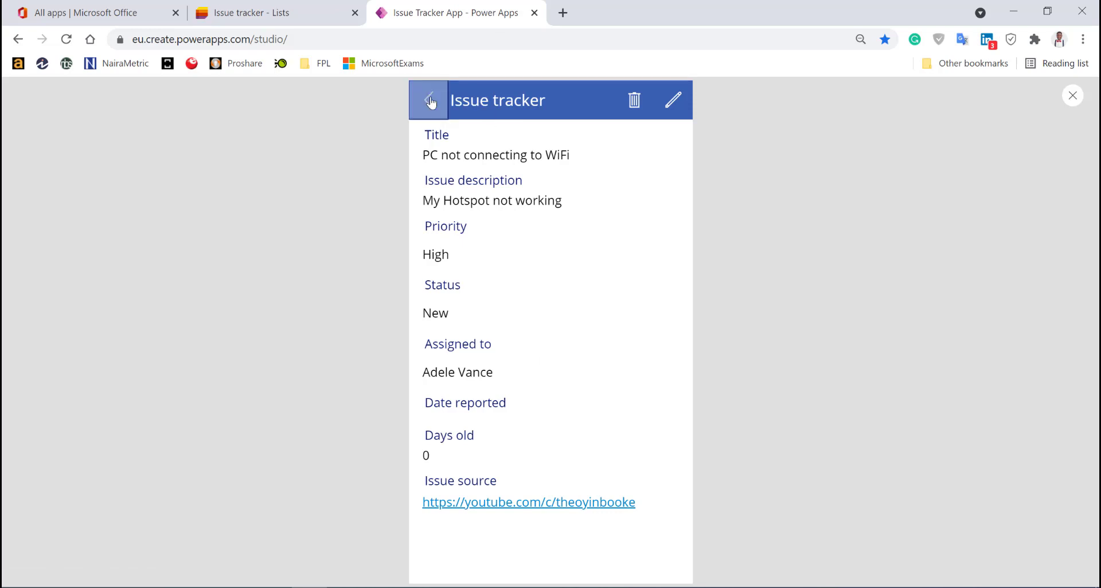
{"action": "left_click", "coordinate": [429, 100]}
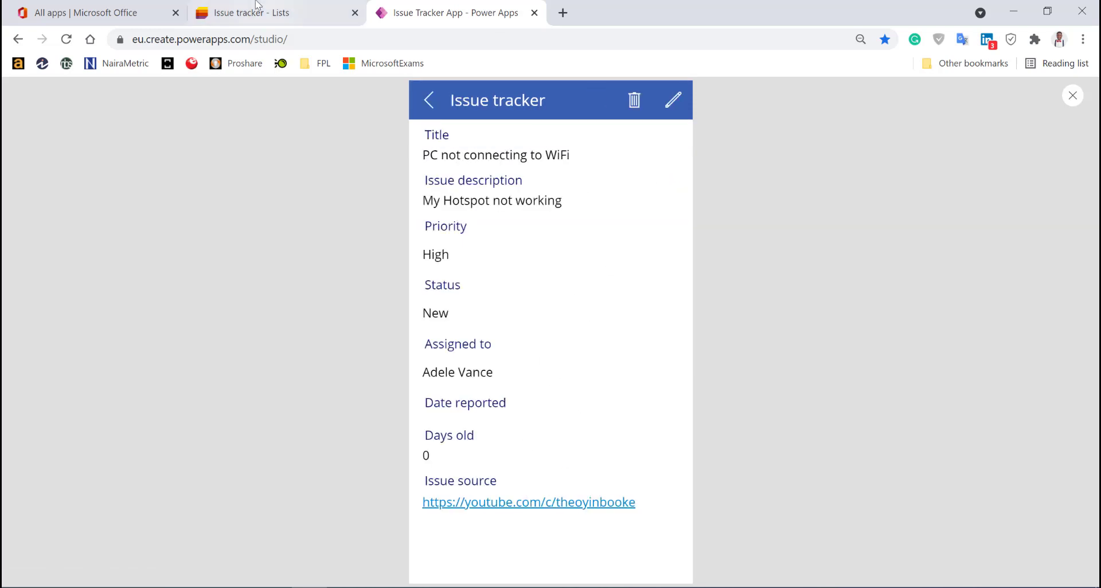
{"action": "left_click", "coordinate": [246, 12]}
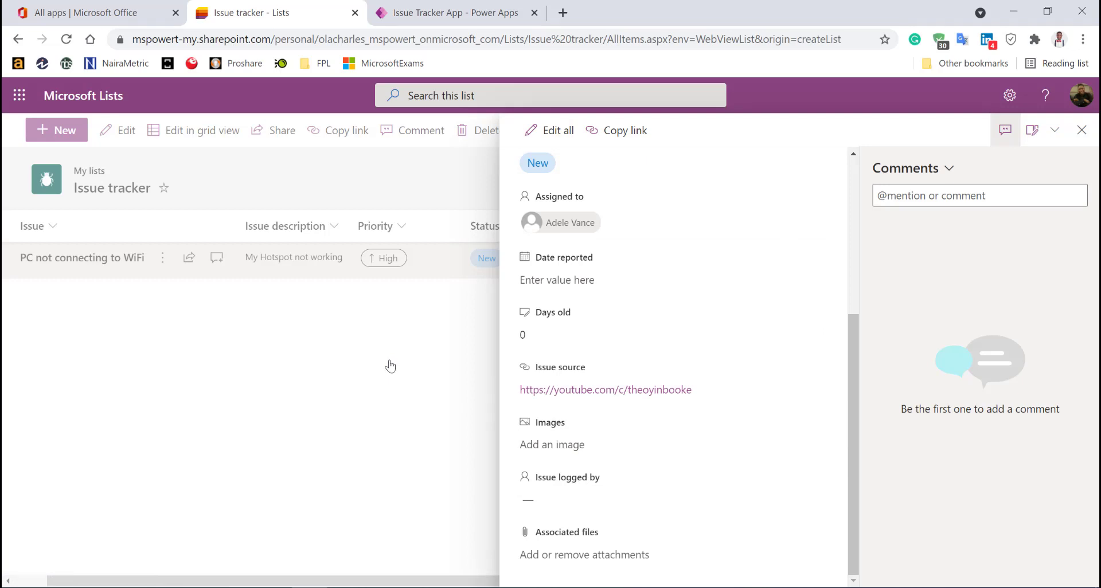
{"action": "left_click", "coordinate": [1082, 130]}
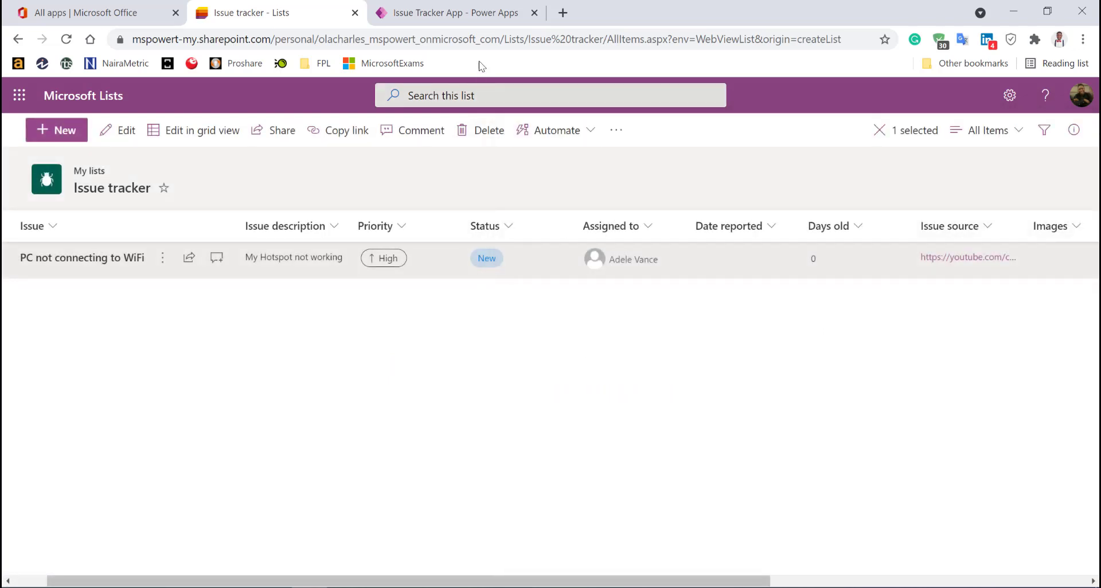
{"action": "left_click", "coordinate": [454, 13]}
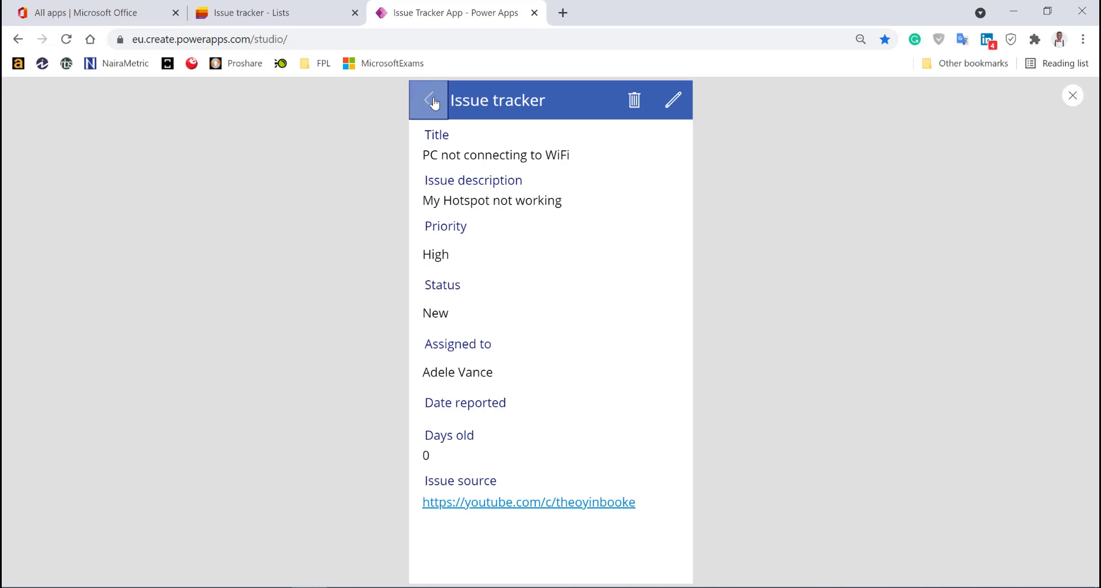
- Start a new issue titled 'Bluetooth not Working'
{"action": "left_click", "coordinate": [429, 100]}
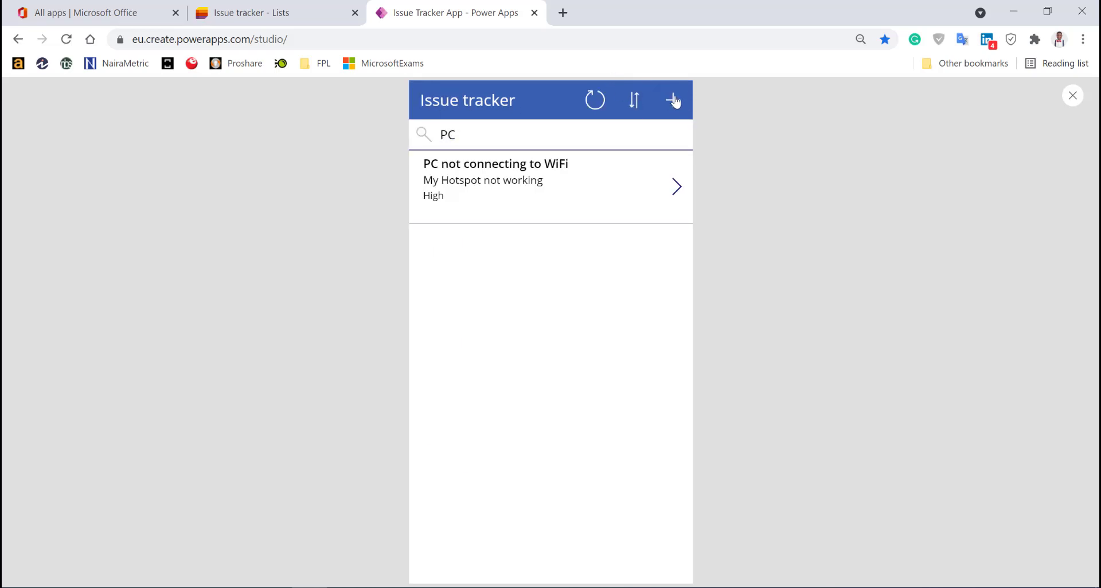
{"action": "left_click", "coordinate": [673, 100]}
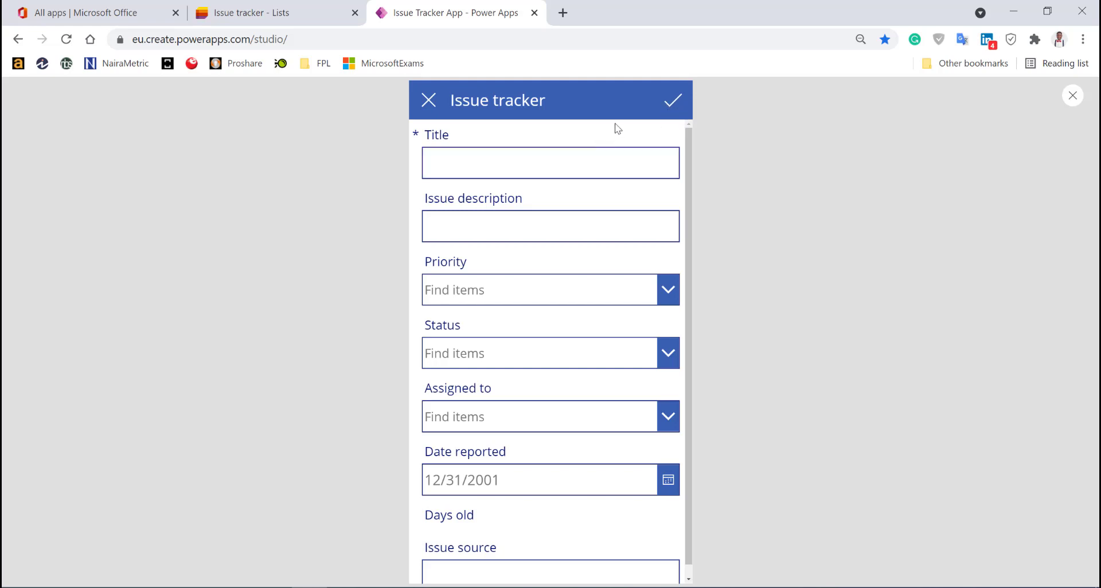
{"action": "mouse_move", "coordinate": [609, 149]}
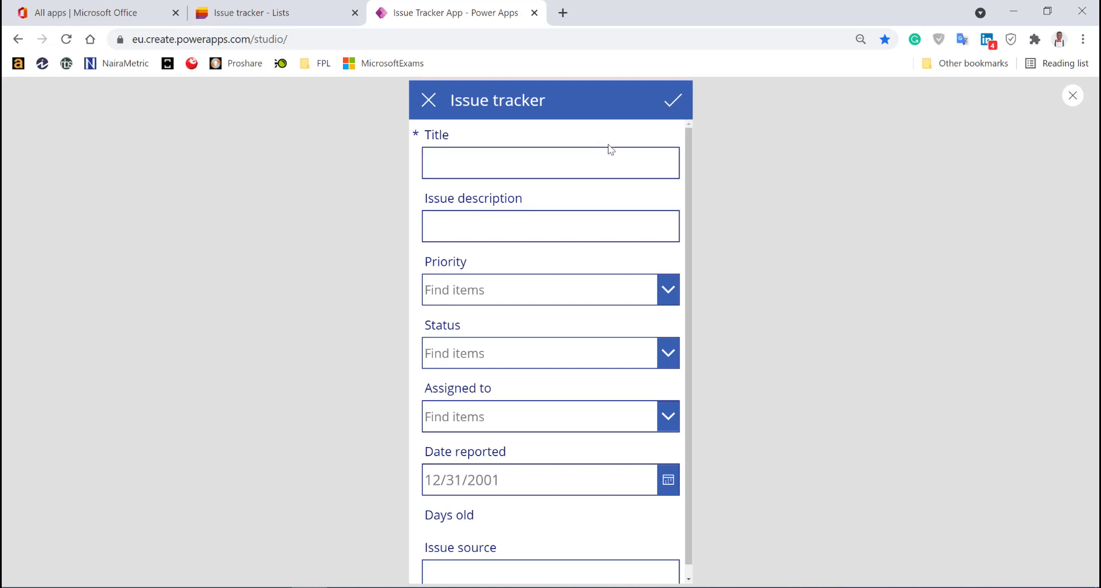
{"action": "left_click", "coordinate": [550, 162]}
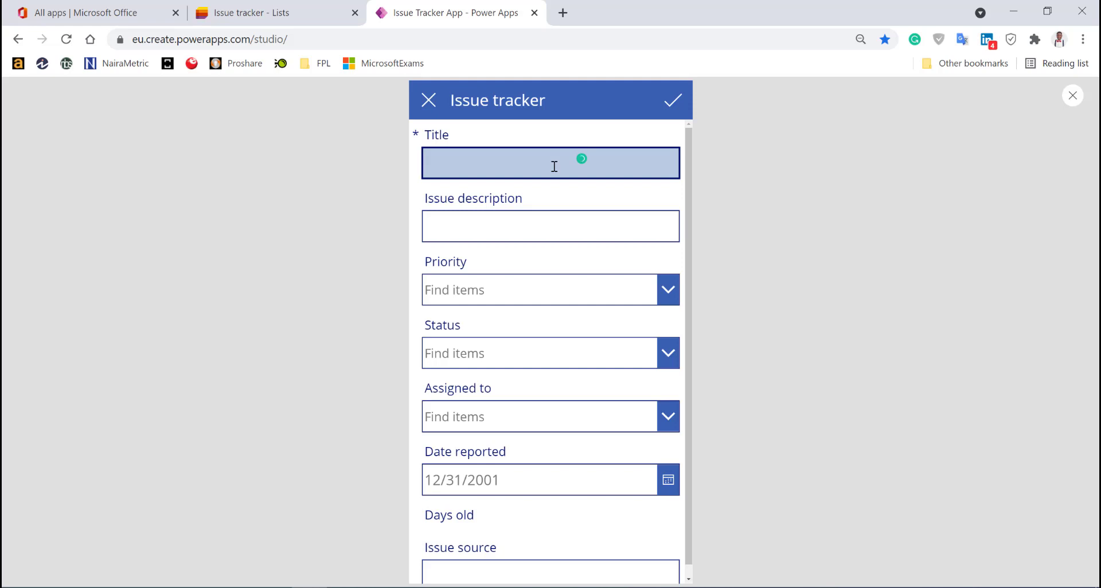
{"action": "type", "text": "B"}
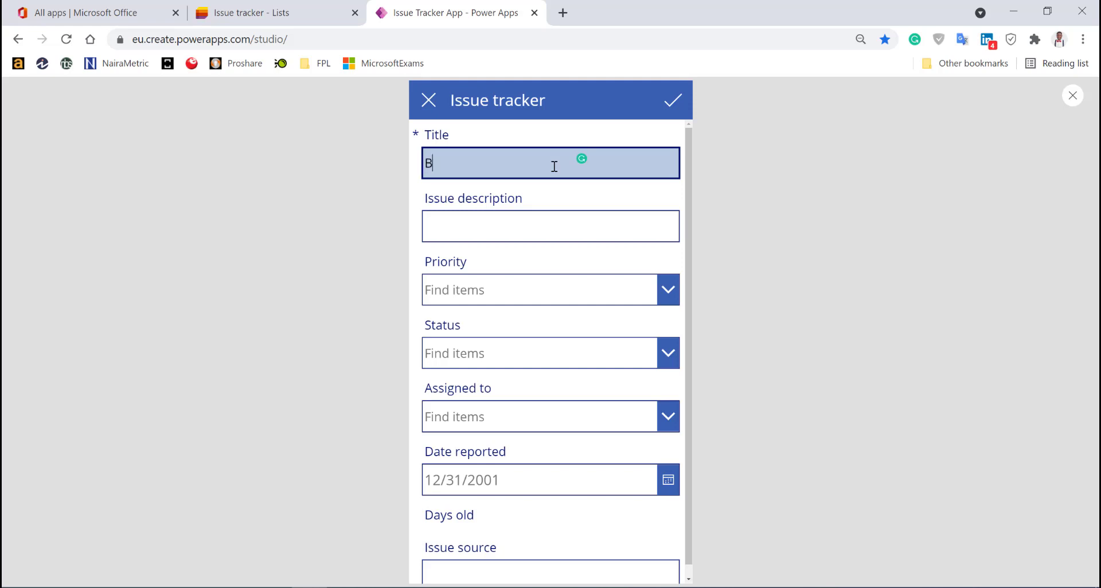
{"action": "type", "text": "luetooth"}
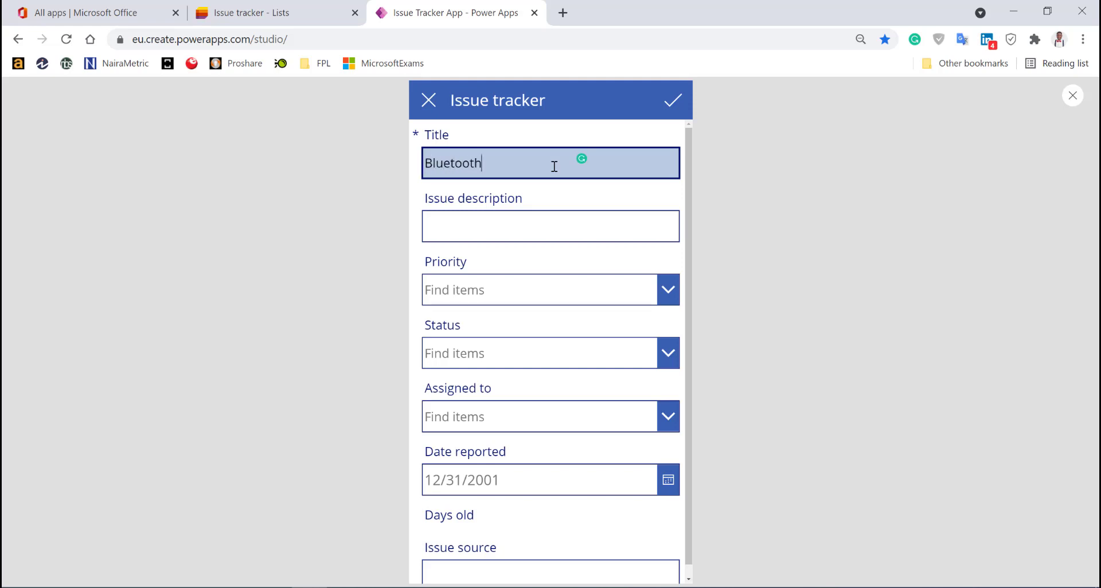
{"action": "type", "text": "not"}
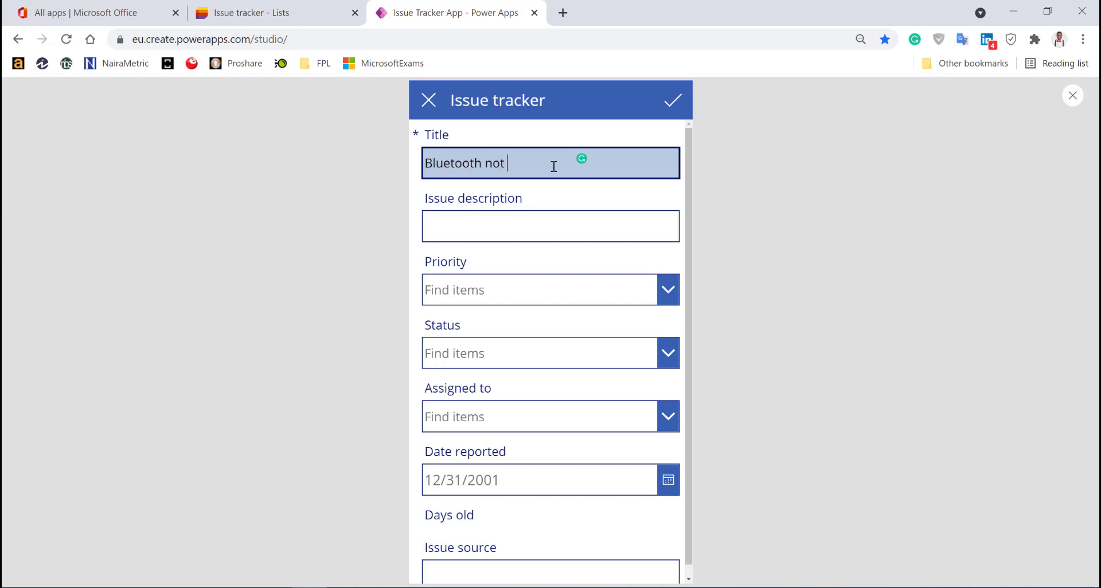
{"action": "type", "text": "Working"}
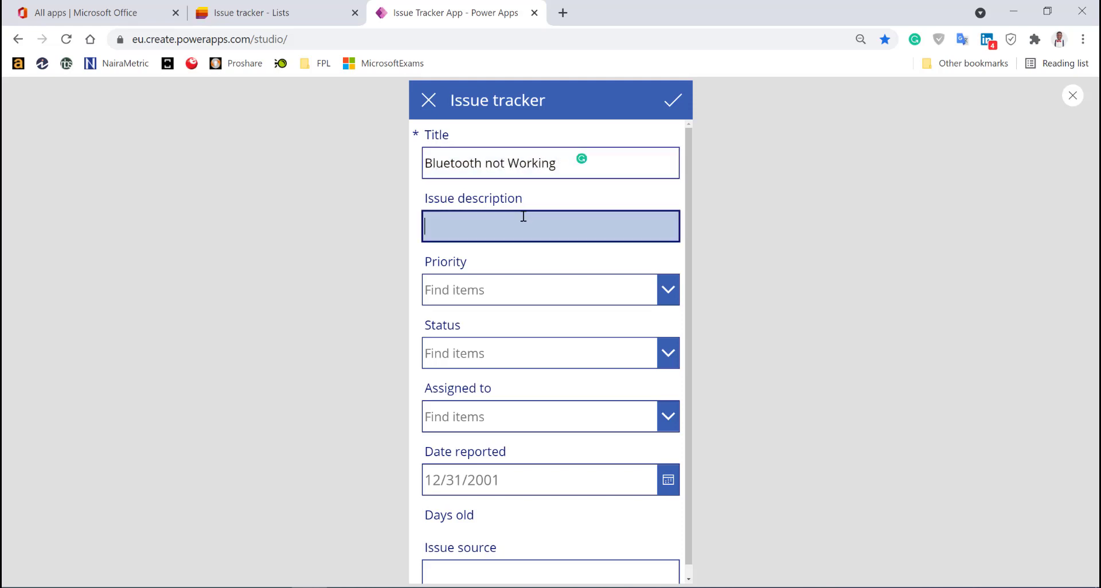
- Describe the issue as being unable to connect the PC to the phone via Bluetooth
{"action": "type", "text": "Can't co"}
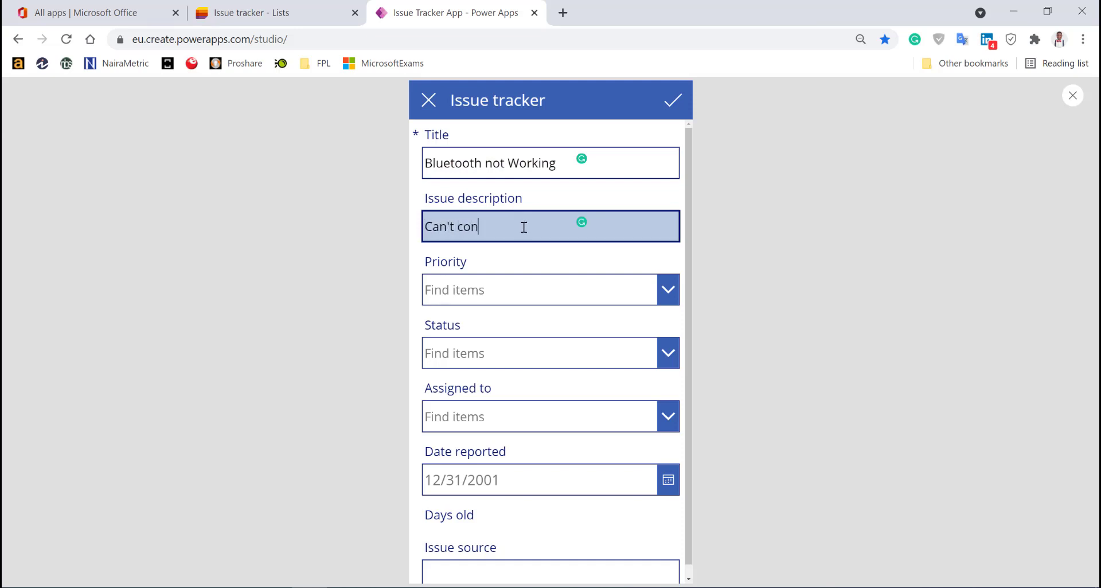
{"action": "type", "text": "nect"}
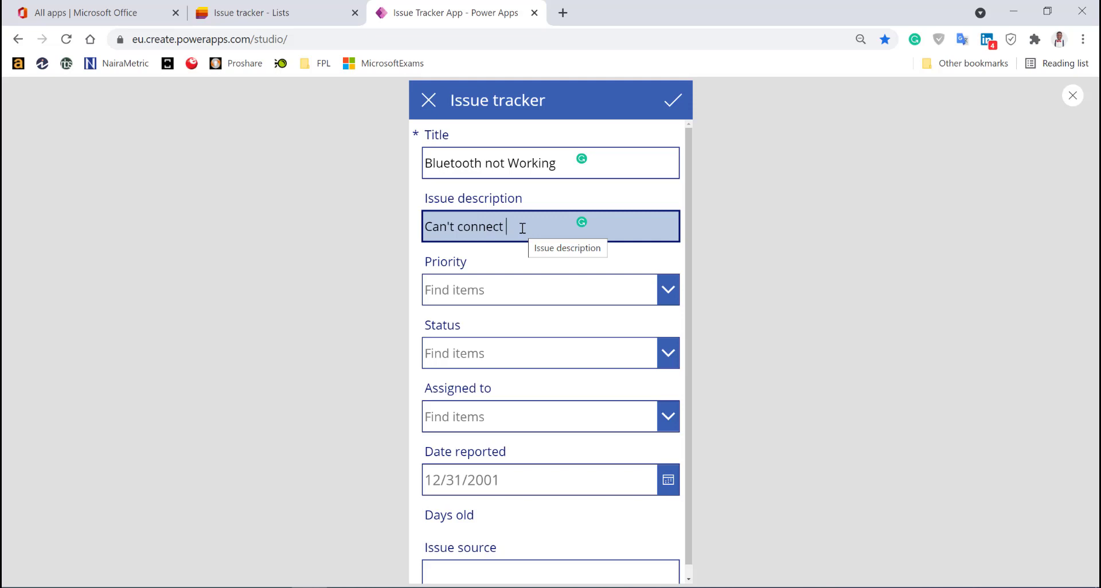
{"action": "type", "text": "my PC to"}
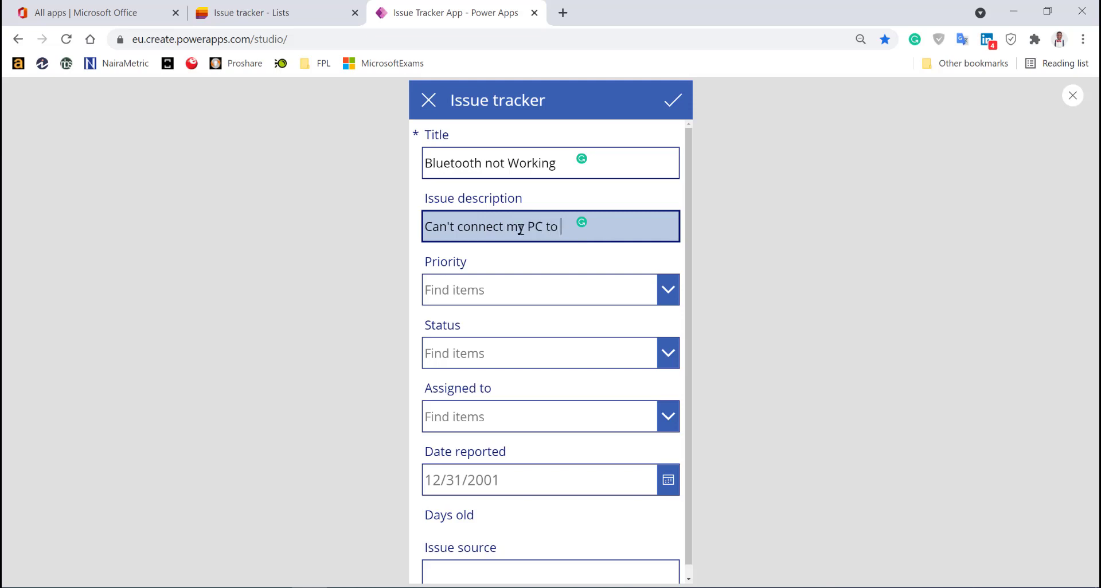
{"action": "type", "text": "my phone with"}
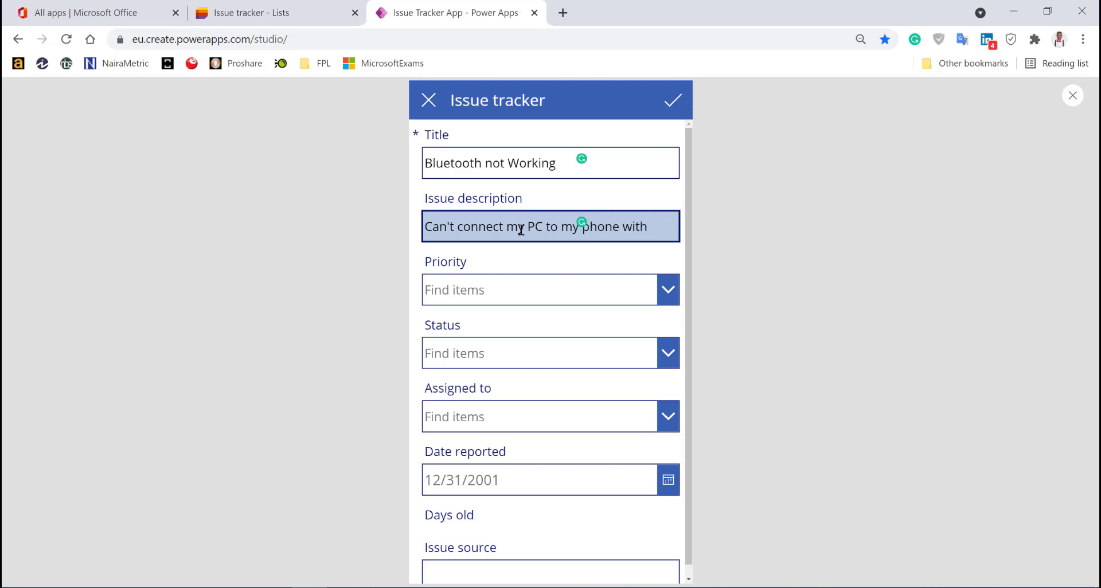
{"action": "type", "text": "via Bluetc"}
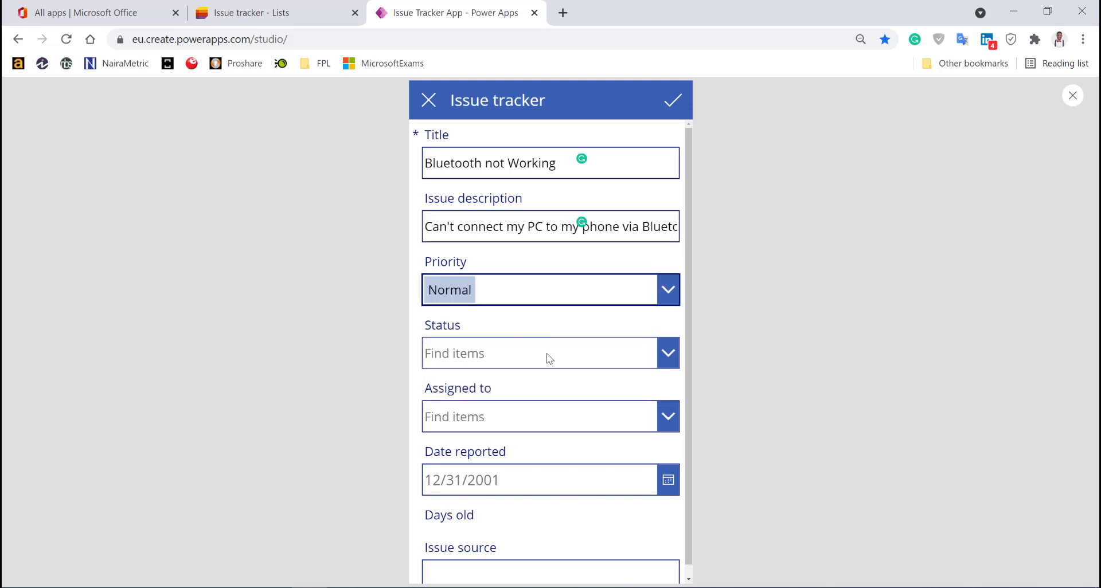
- Go through the new issue's Status and Assigned to fields, then move into Date reported
{"action": "left_click", "coordinate": [550, 354]}
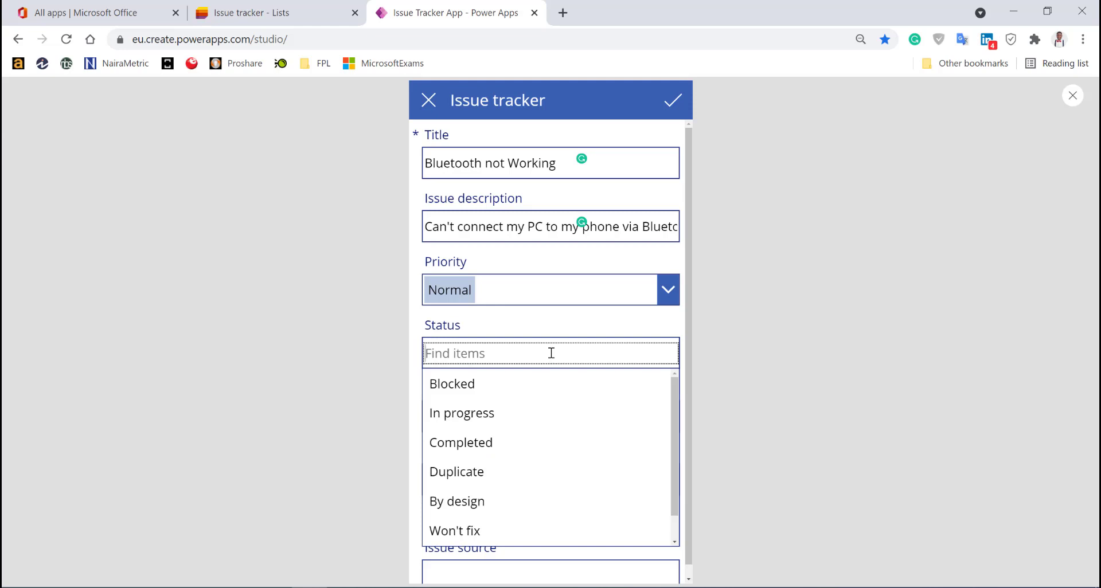
{"action": "mouse_move", "coordinate": [551, 356]}
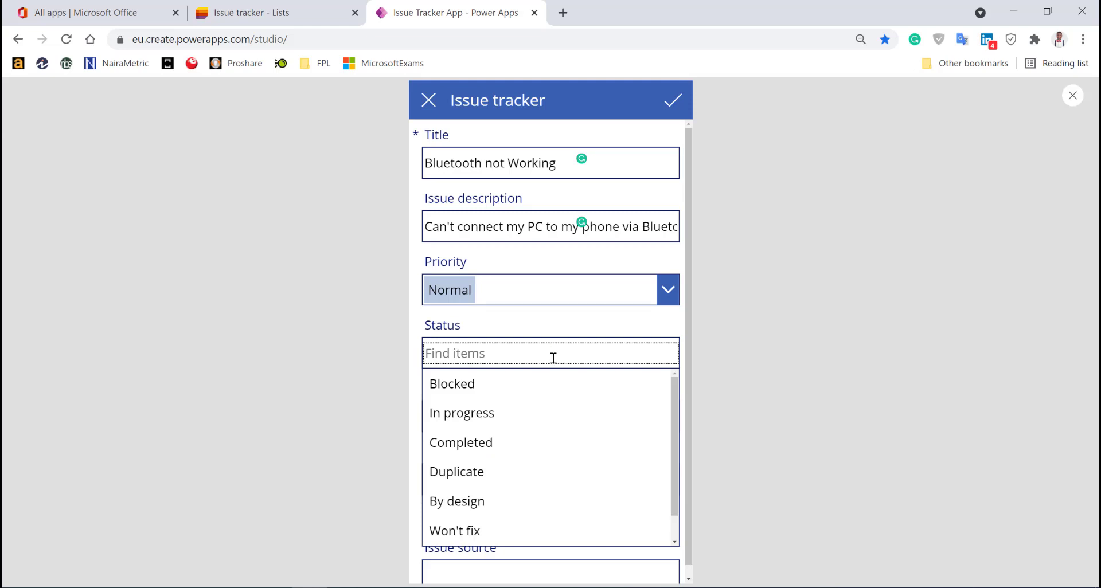
{"action": "scroll", "scroll_direction": "down", "scroll_amount": 3}
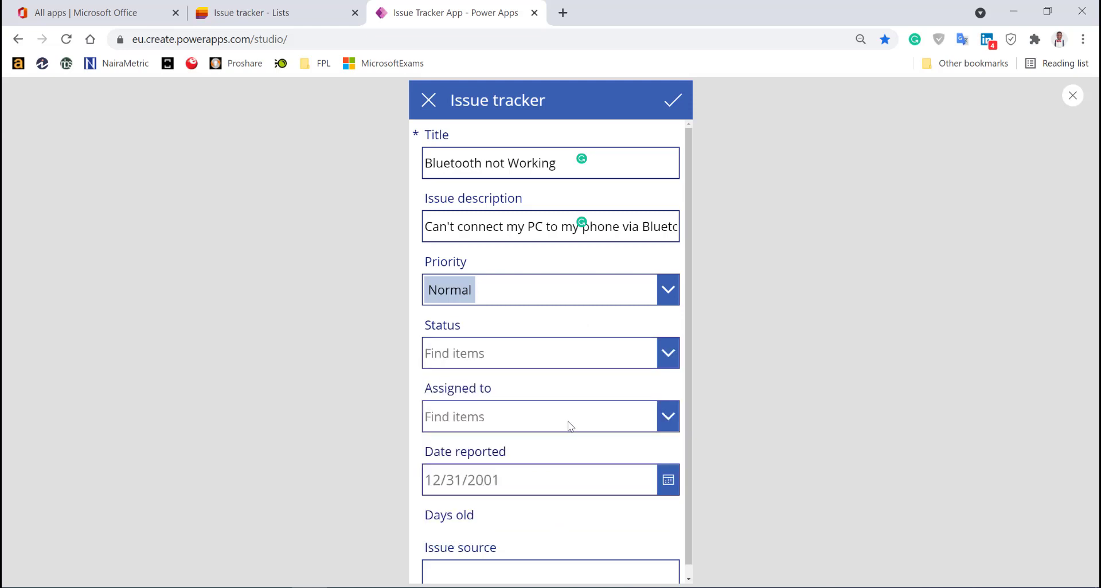
{"action": "left_click", "coordinate": [550, 416]}
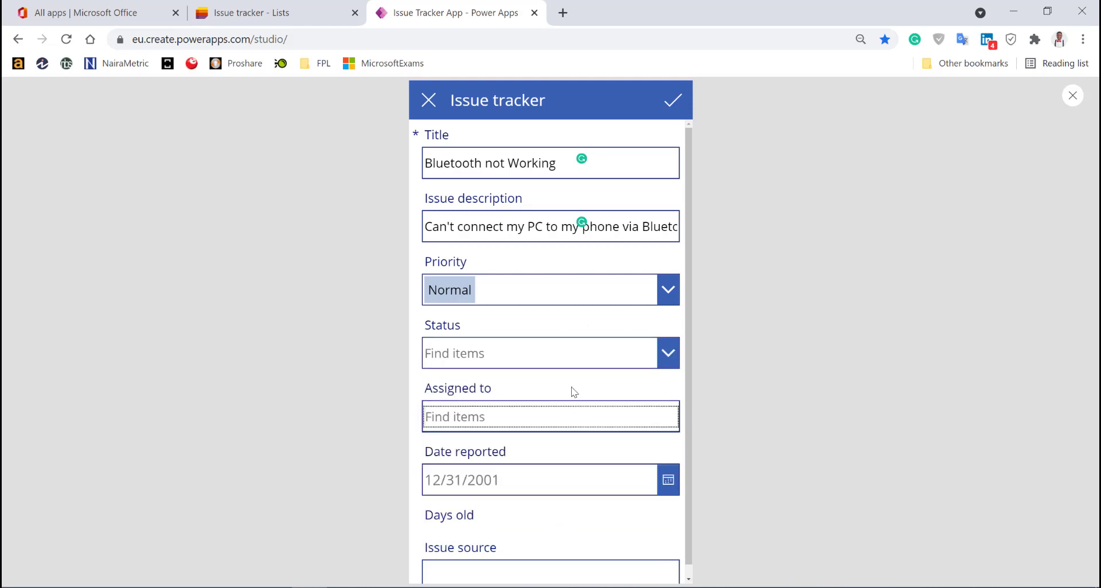
{"action": "scroll", "scroll_direction": "down", "scroll_amount": 3}
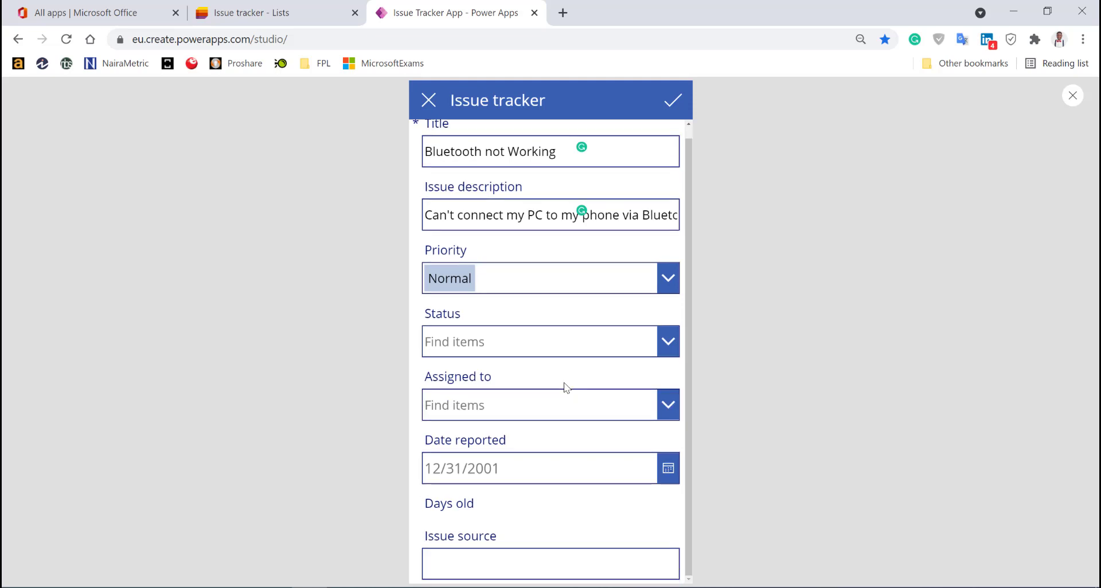
{"action": "mouse_move", "coordinate": [550, 451]}
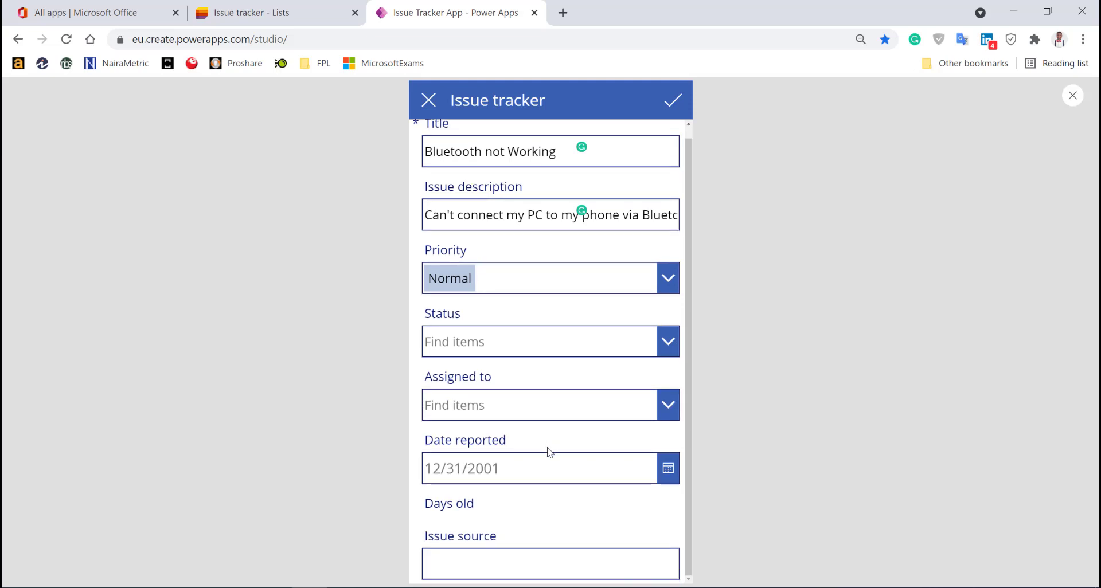
{"action": "left_click", "coordinate": [541, 468]}
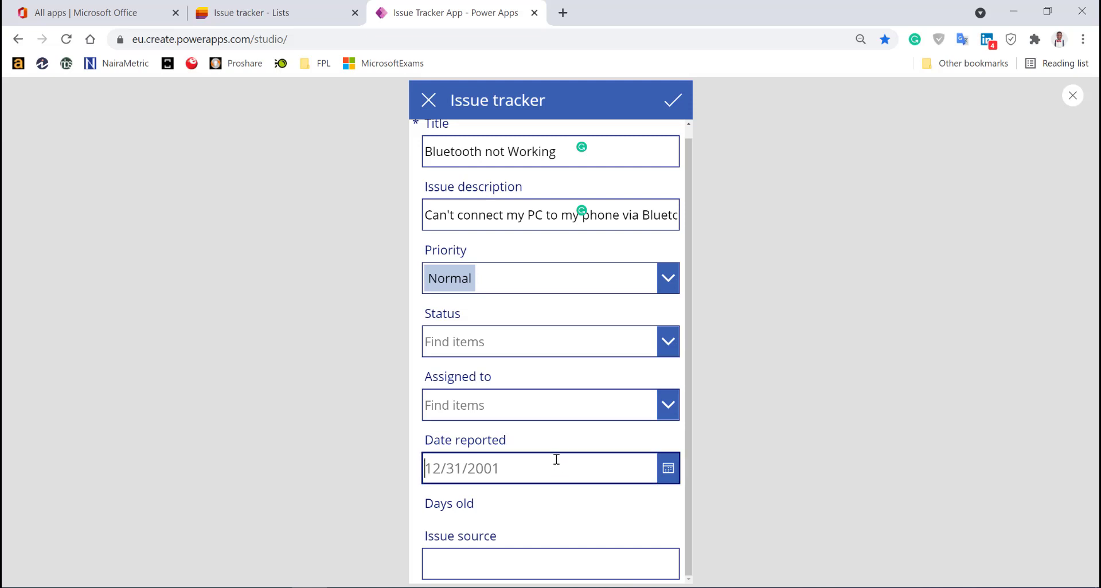
{"action": "mouse_move", "coordinate": [566, 440]}
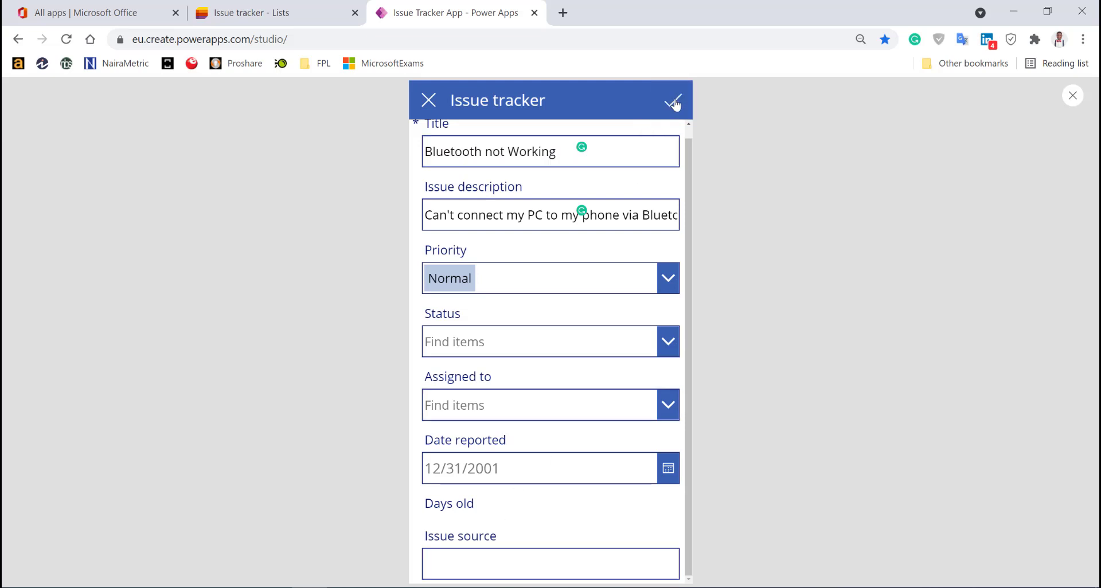
- Submit the Bluetooth not Working issue and delete the 'PC' search text
{"action": "left_click", "coordinate": [671, 99]}
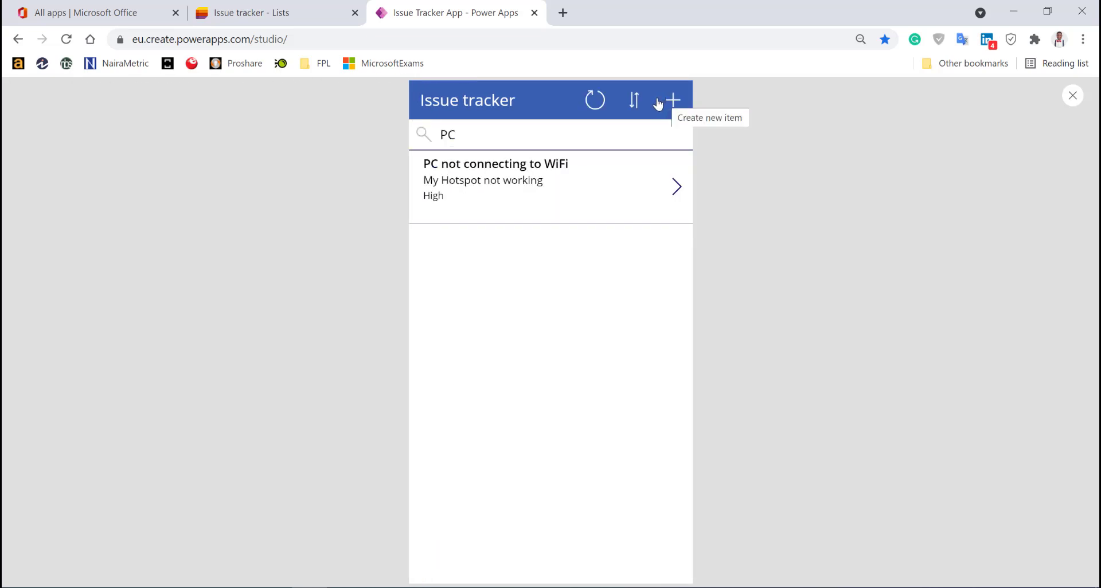
{"action": "left_click", "coordinate": [504, 134]}
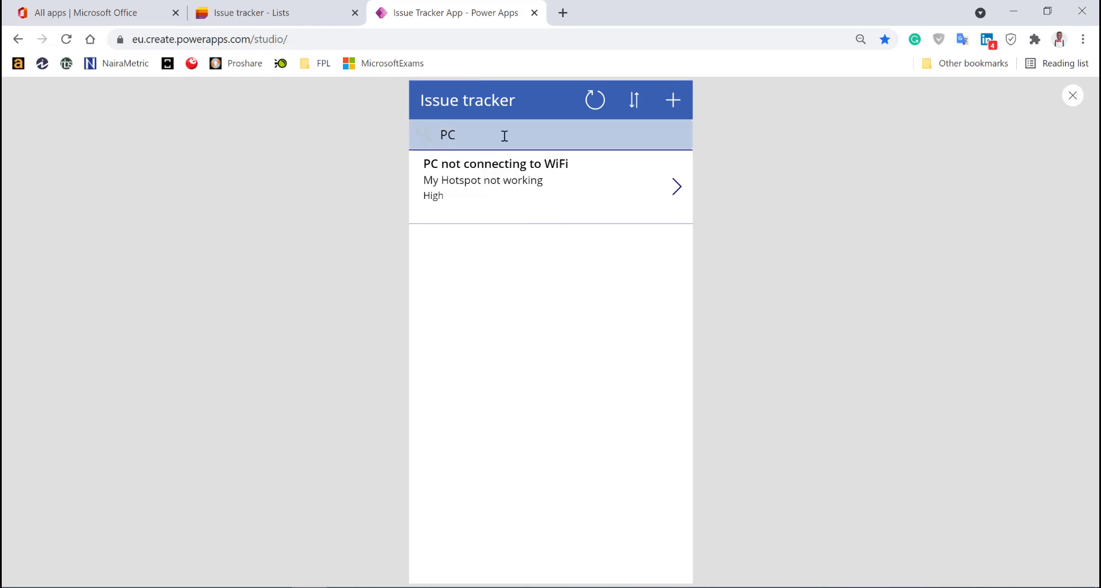
{"action": "left_click", "coordinate": [491, 134]}
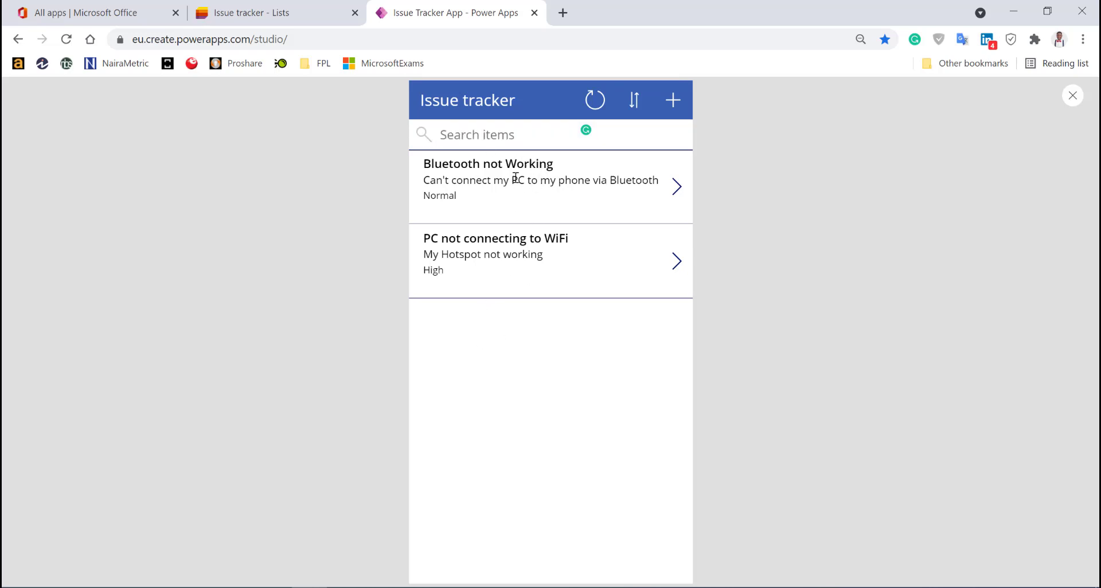
{"action": "mouse_move", "coordinate": [522, 257]}
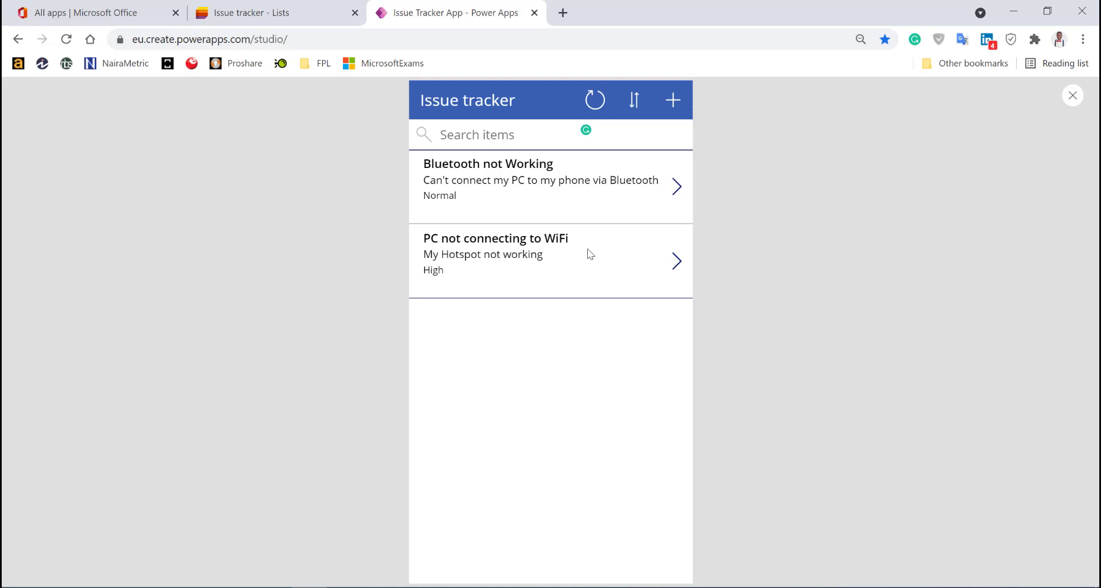
{"action": "mouse_move", "coordinate": [647, 205]}
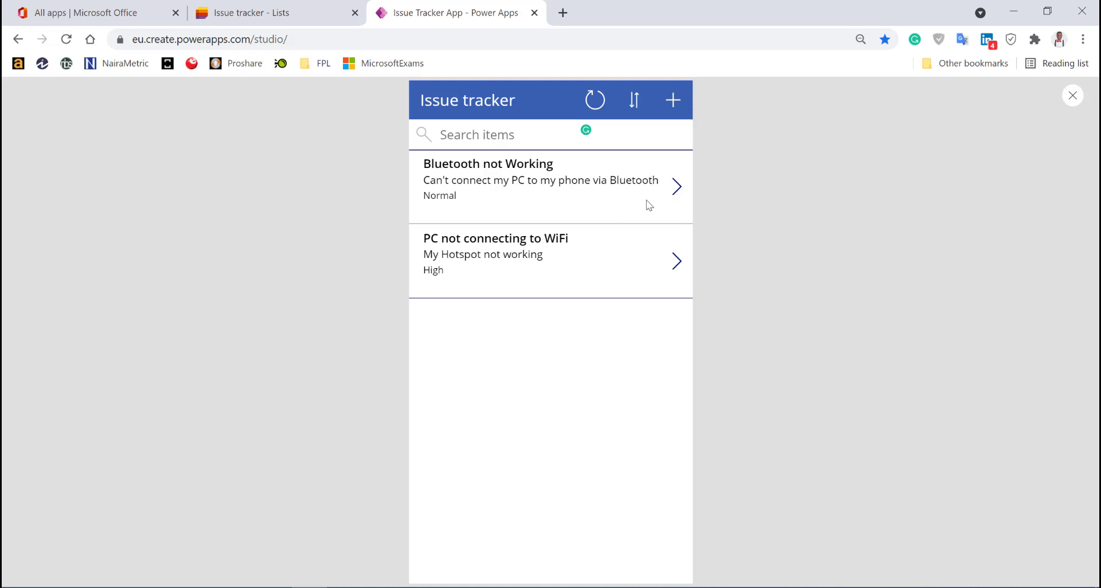
- View the Bluetooth issue's details (Status New, 0 days old), then return to the list
{"action": "left_click", "coordinate": [550, 186]}
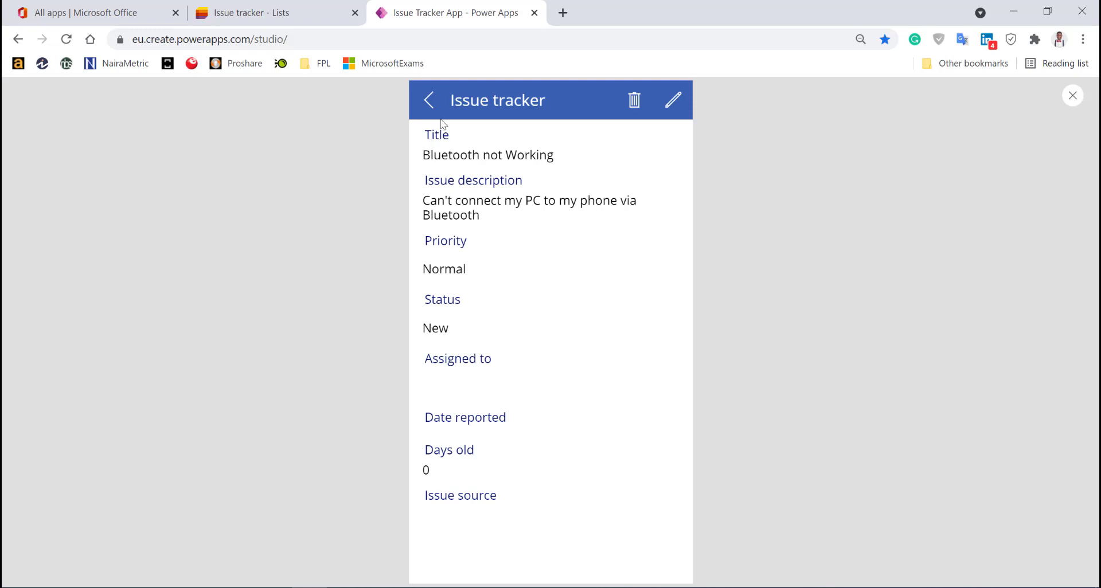
{"action": "left_click", "coordinate": [429, 100]}
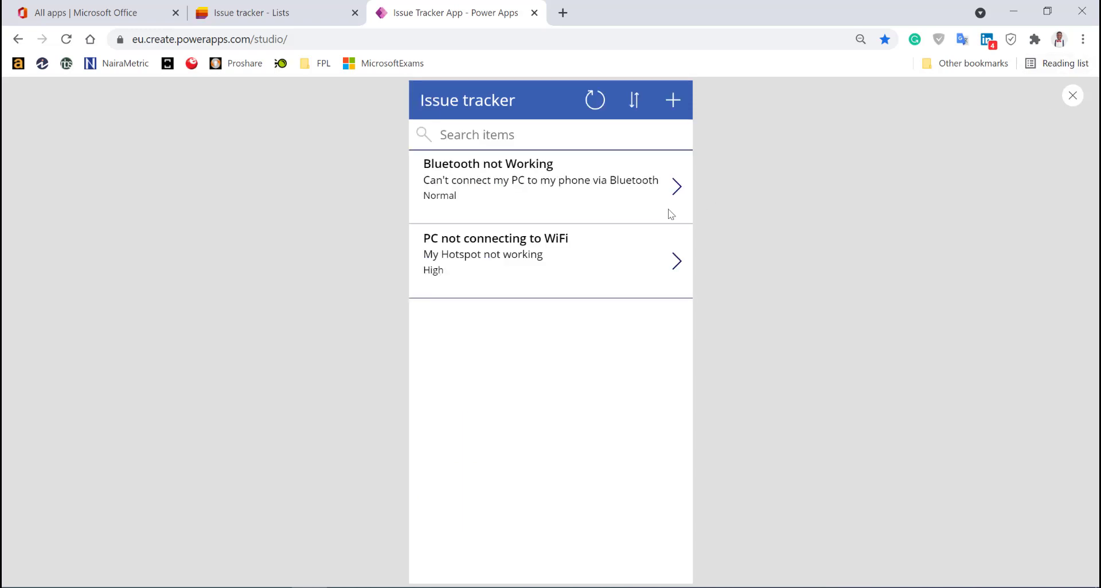
{"action": "mouse_move", "coordinate": [672, 206]}
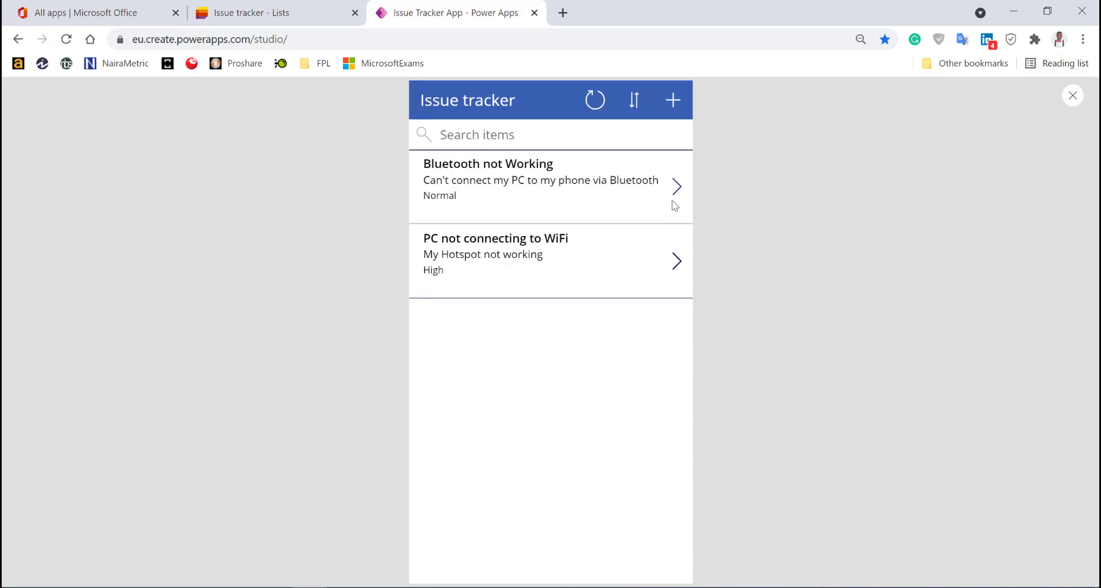
{"action": "mouse_move", "coordinate": [675, 125]}
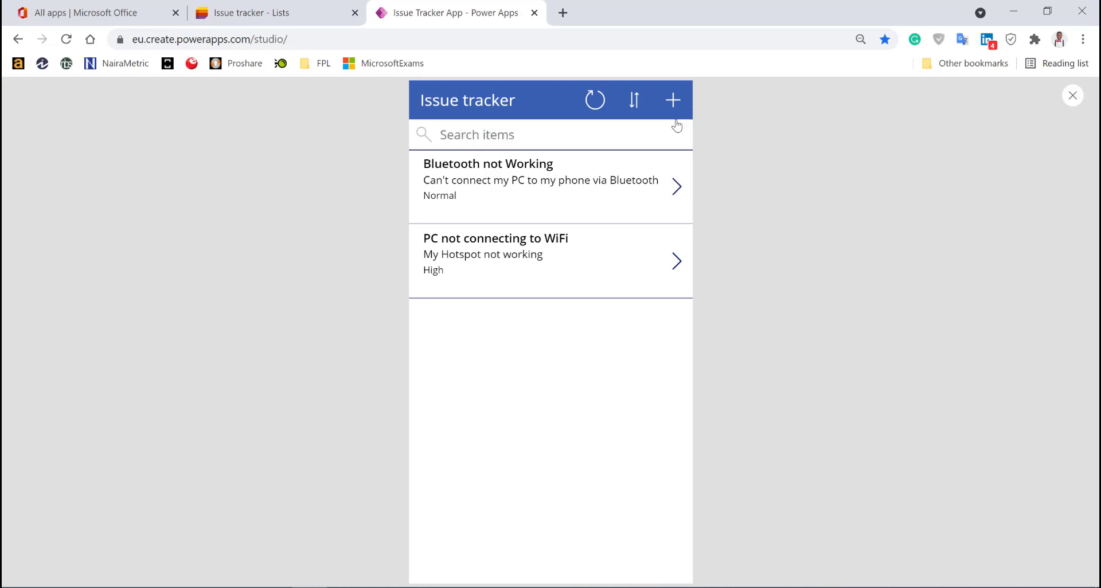
{"action": "mouse_move", "coordinate": [608, 258]}
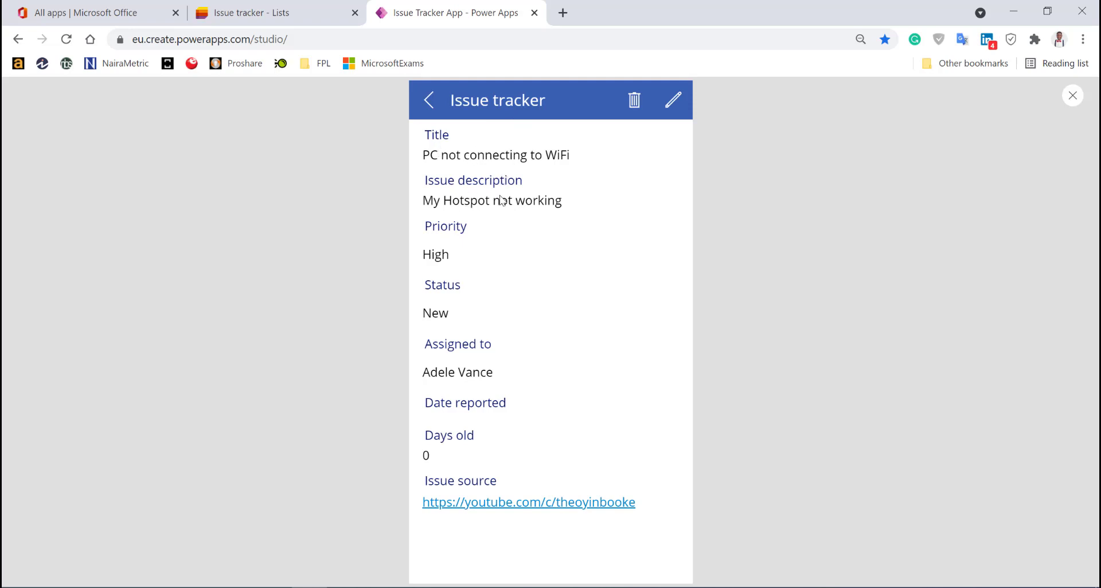
{"action": "mouse_move", "coordinate": [634, 100]}
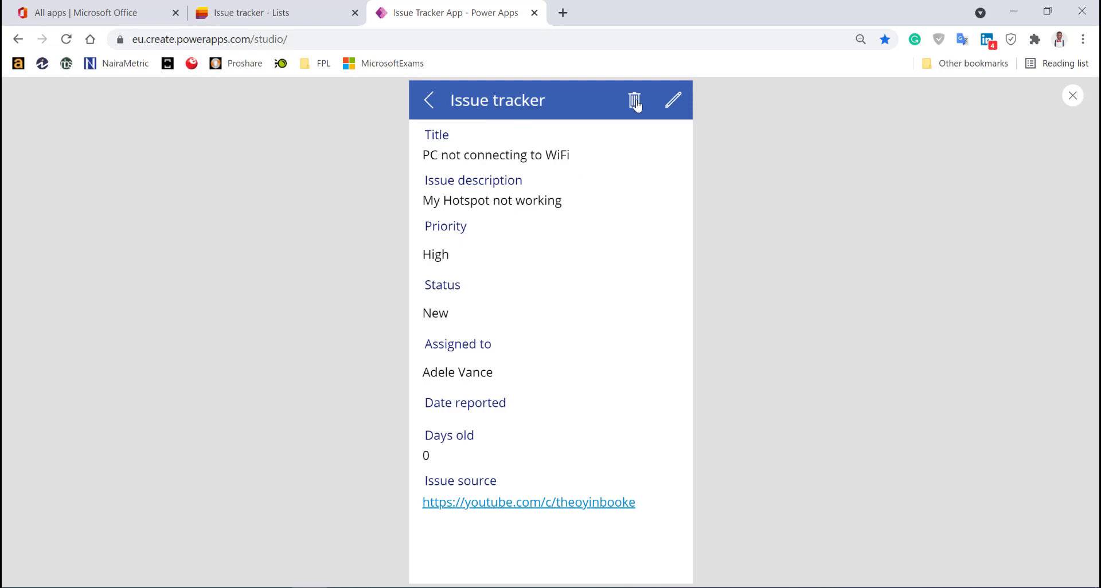
- Trash the PC not connecting to WiFi issue, then view the 'Issue tracker - Lists' tab
{"action": "left_click", "coordinate": [634, 99]}
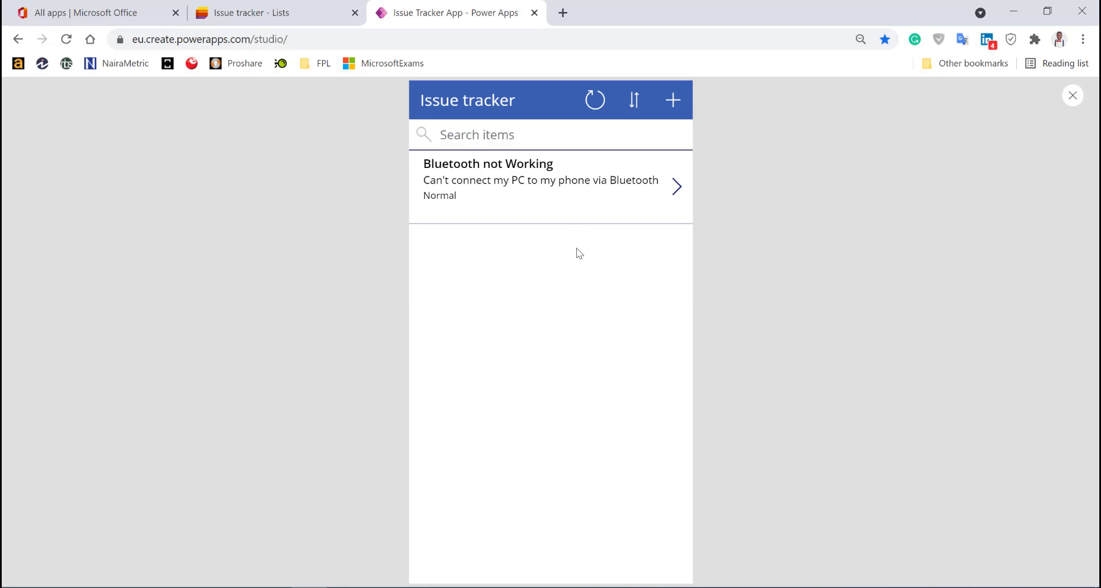
{"action": "left_click", "coordinate": [249, 12]}
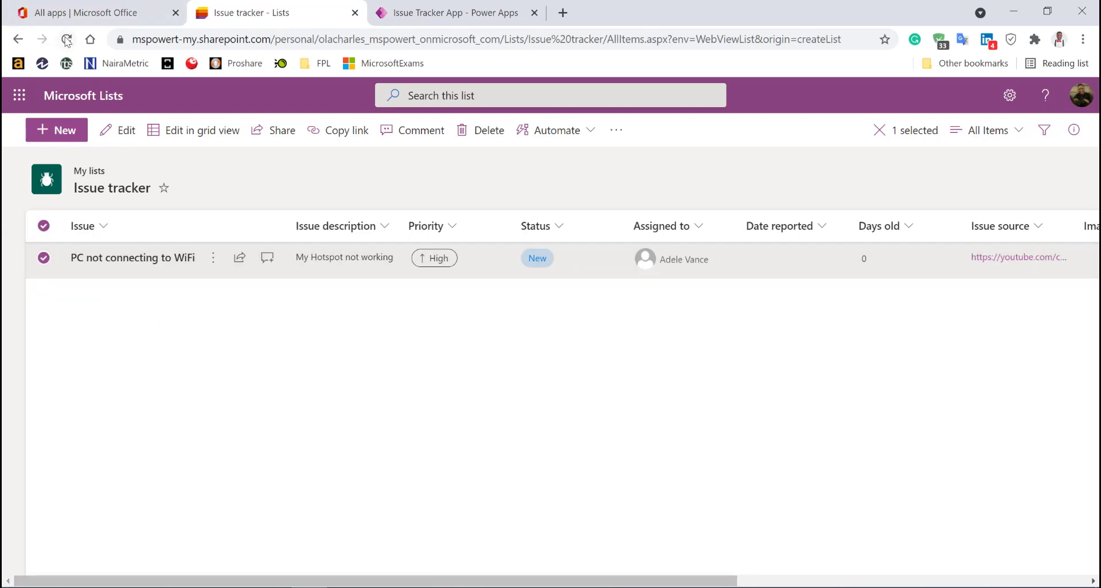
- Reload the Issue tracker list to confirm only 'Bluetooth not Working' remains, then return to Power Apps
{"action": "left_click", "coordinate": [66, 38]}
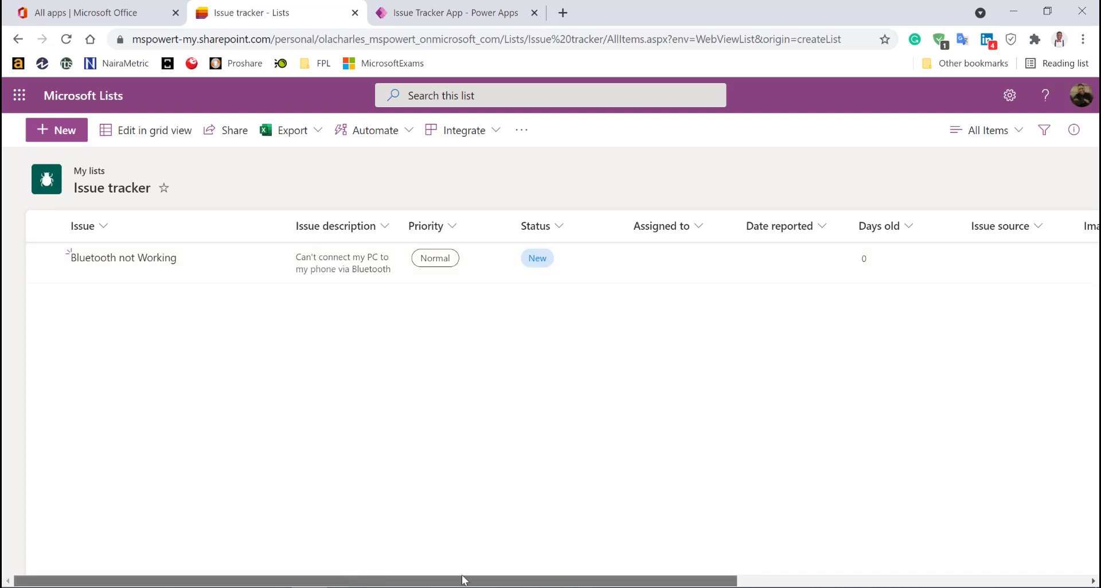
{"action": "scroll", "scroll_direction": "right", "scroll_amount": 3}
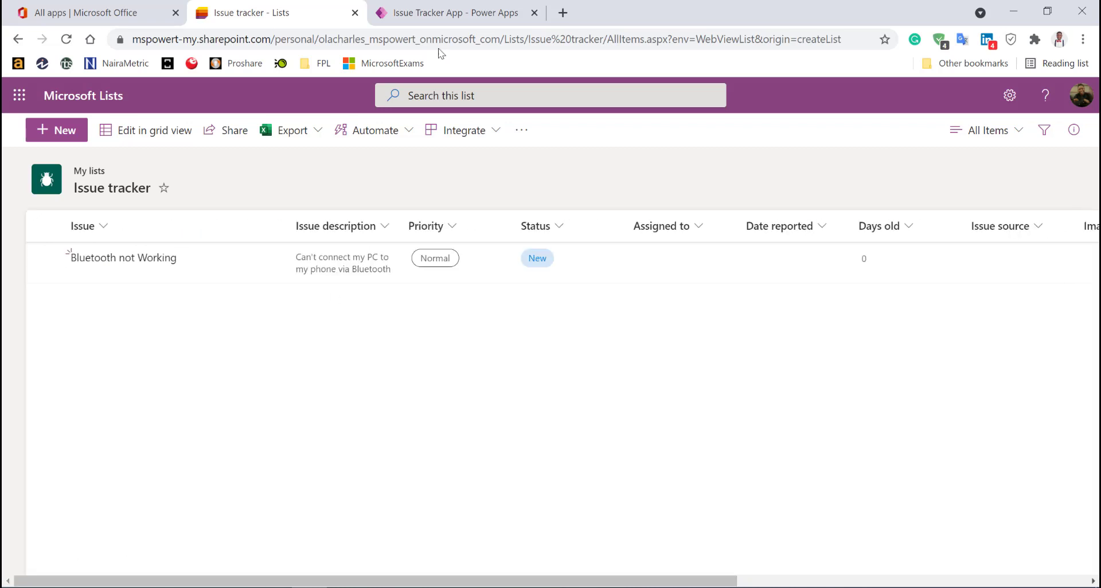
{"action": "left_click", "coordinate": [453, 13]}
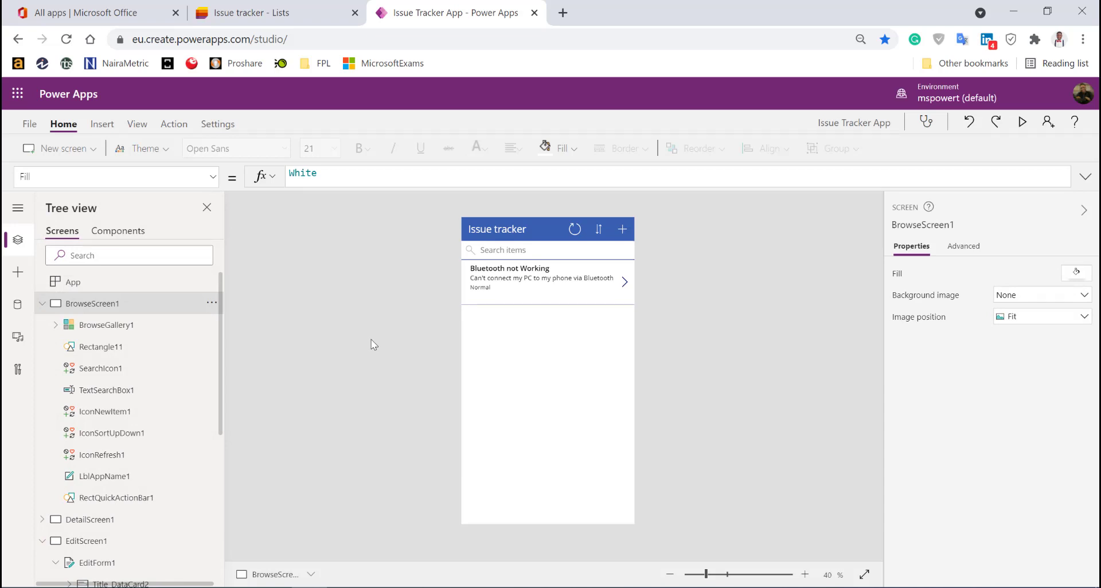
{"action": "mouse_move", "coordinate": [378, 344]}
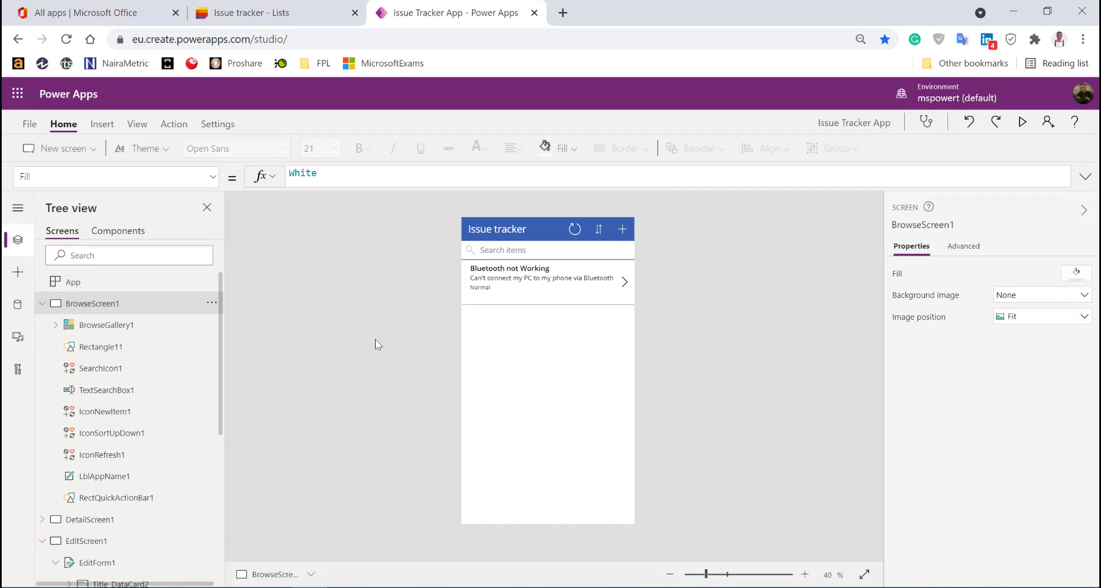